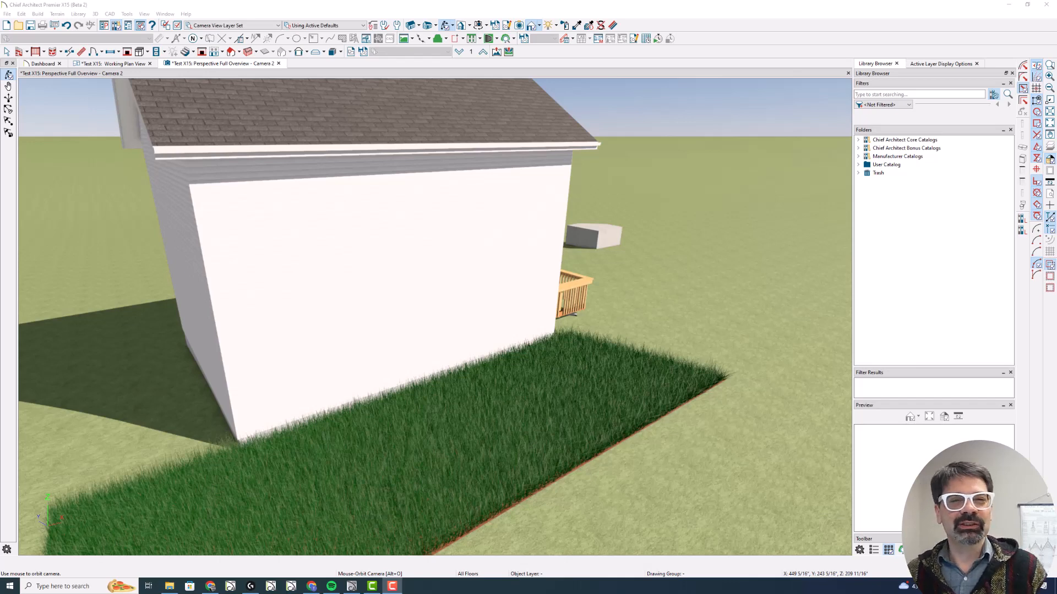
{"action": "mouse_move", "coordinate": [363, 398]}
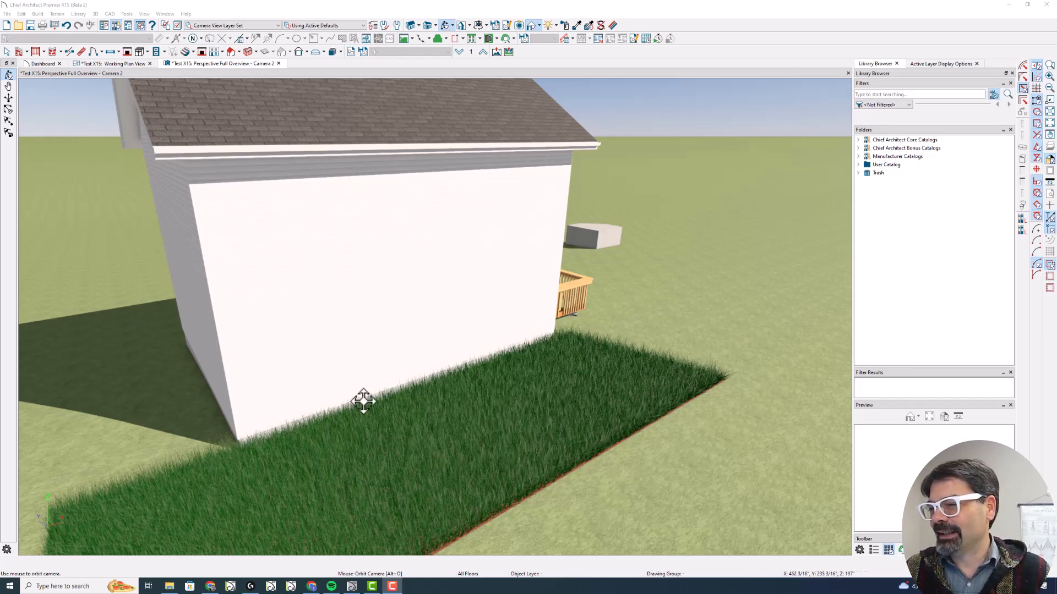
{"action": "mouse_move", "coordinate": [353, 445]}
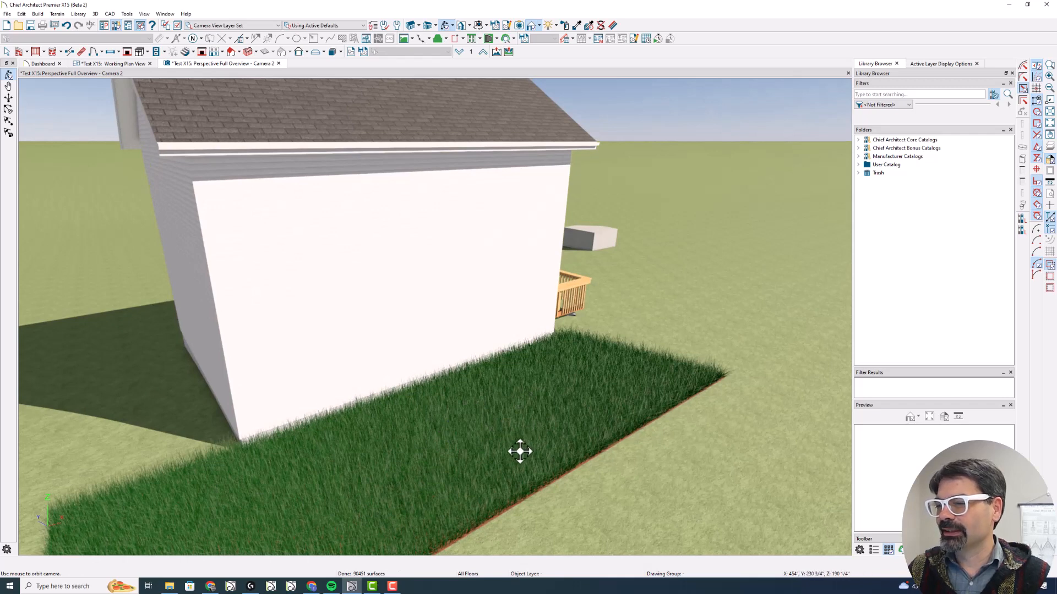
{"action": "mouse_move", "coordinate": [635, 255]}
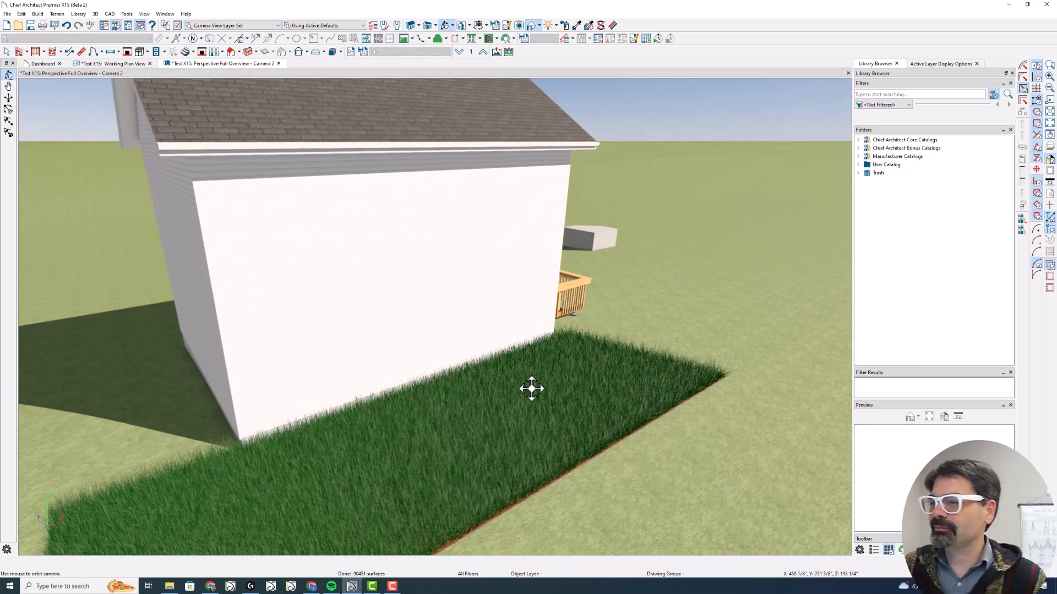
Step: Select the existing tall grass region beside the house and delete it
{"action": "left_click", "coordinate": [532, 389]}
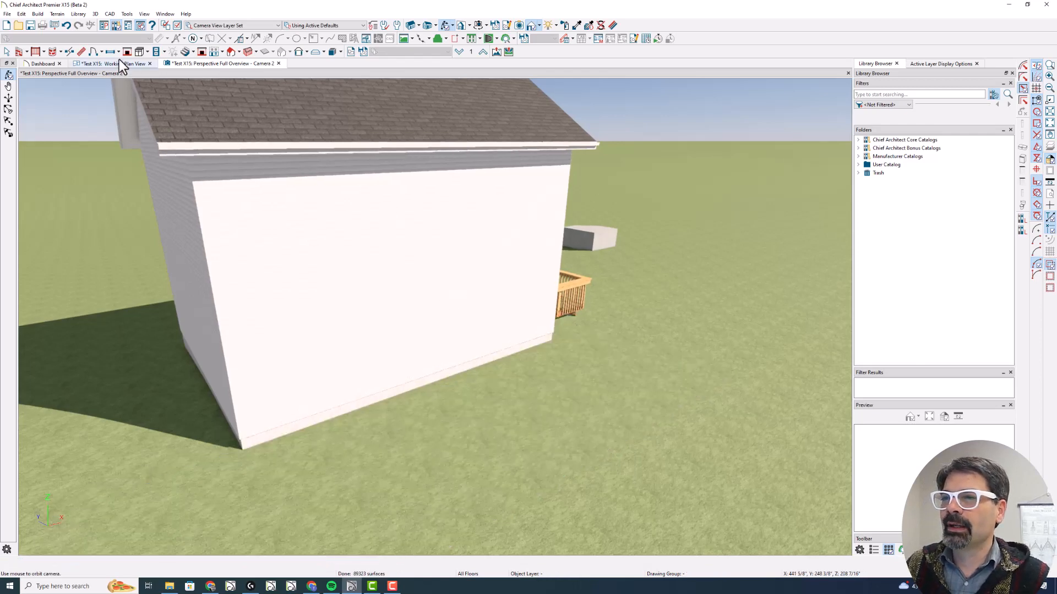
Step: From the working floor plan, start the Polyline Grass Region terrain tool
{"action": "left_click", "coordinate": [111, 63]}
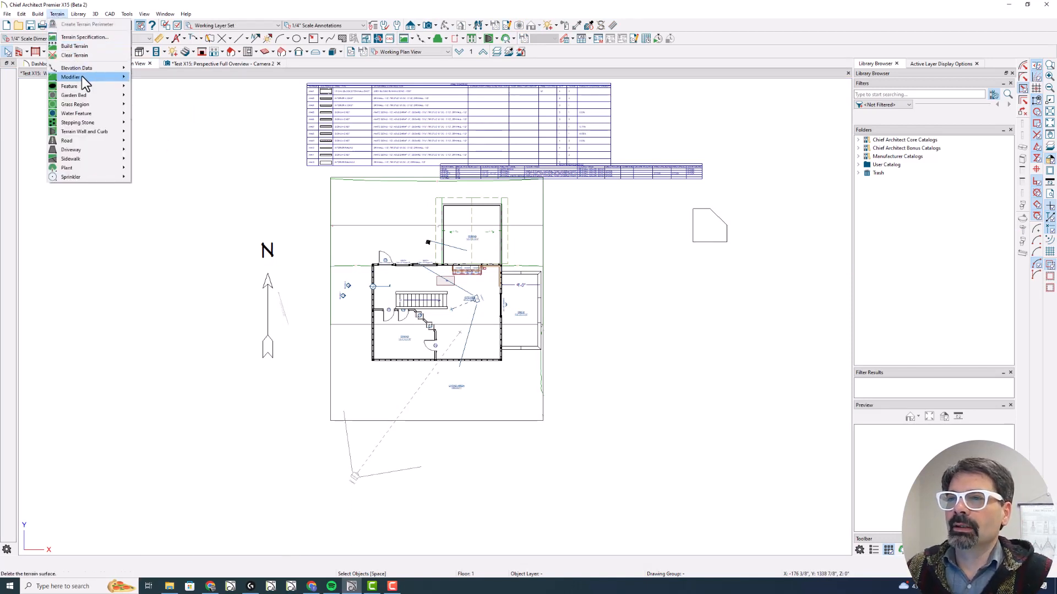
{"action": "mouse_move", "coordinate": [73, 113]}
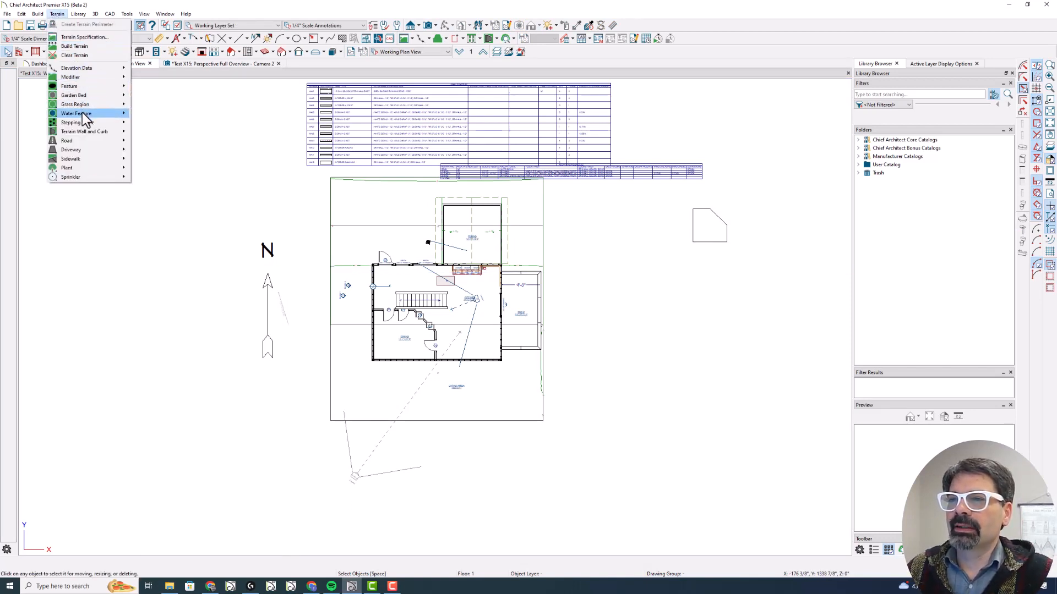
{"action": "mouse_move", "coordinate": [68, 86]}
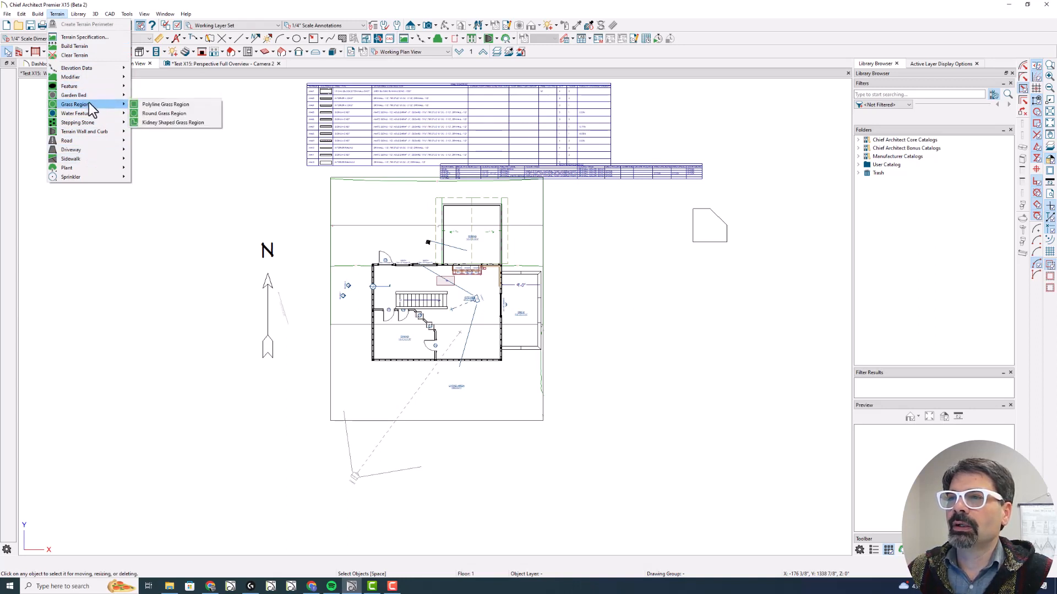
{"action": "mouse_move", "coordinate": [165, 103]}
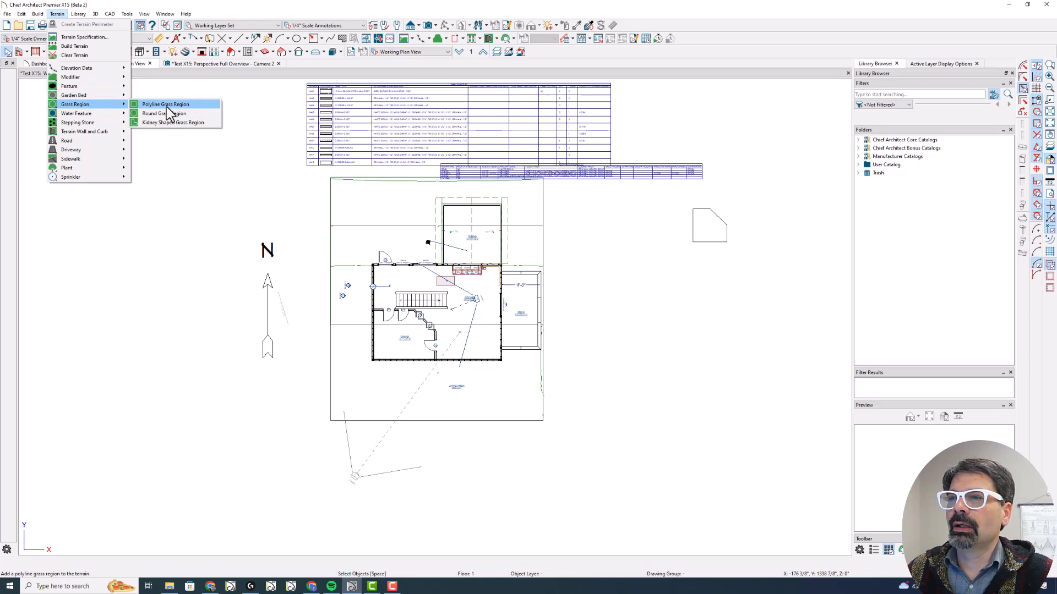
{"action": "mouse_move", "coordinate": [123, 106]}
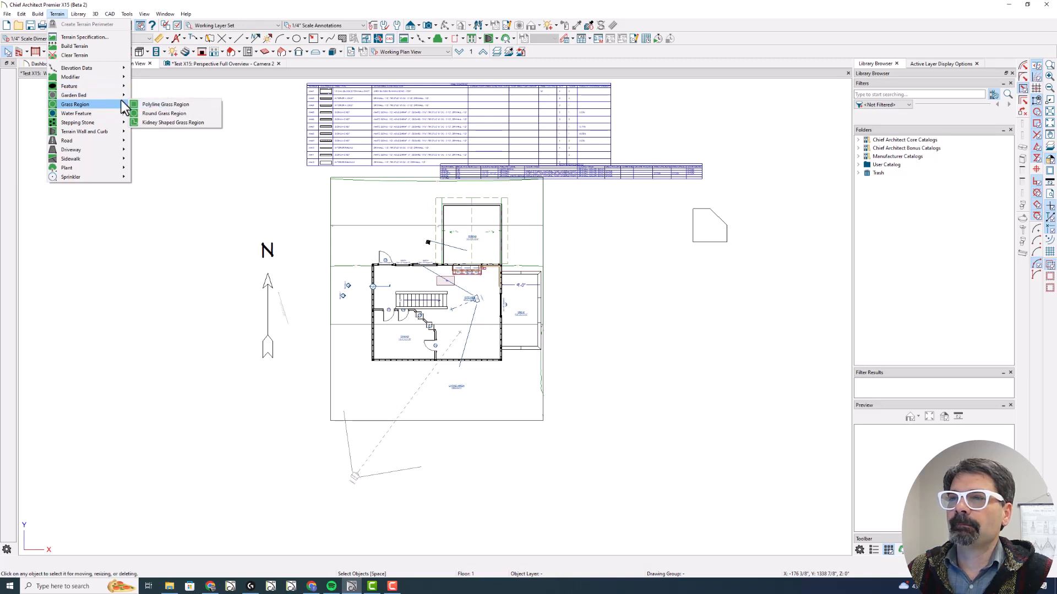
{"action": "mouse_move", "coordinate": [164, 104]}
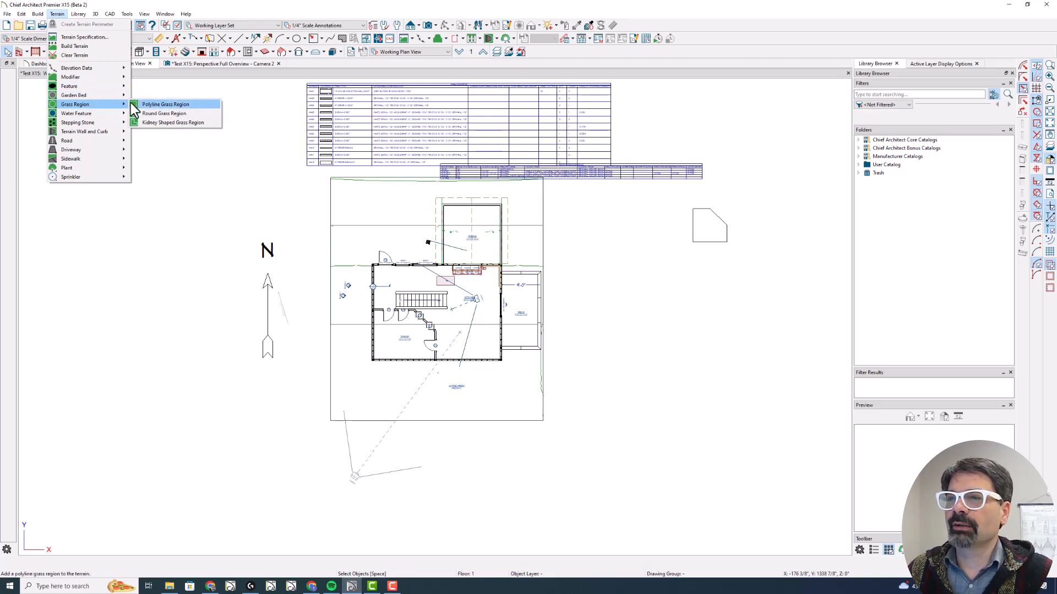
{"action": "mouse_move", "coordinate": [154, 108]}
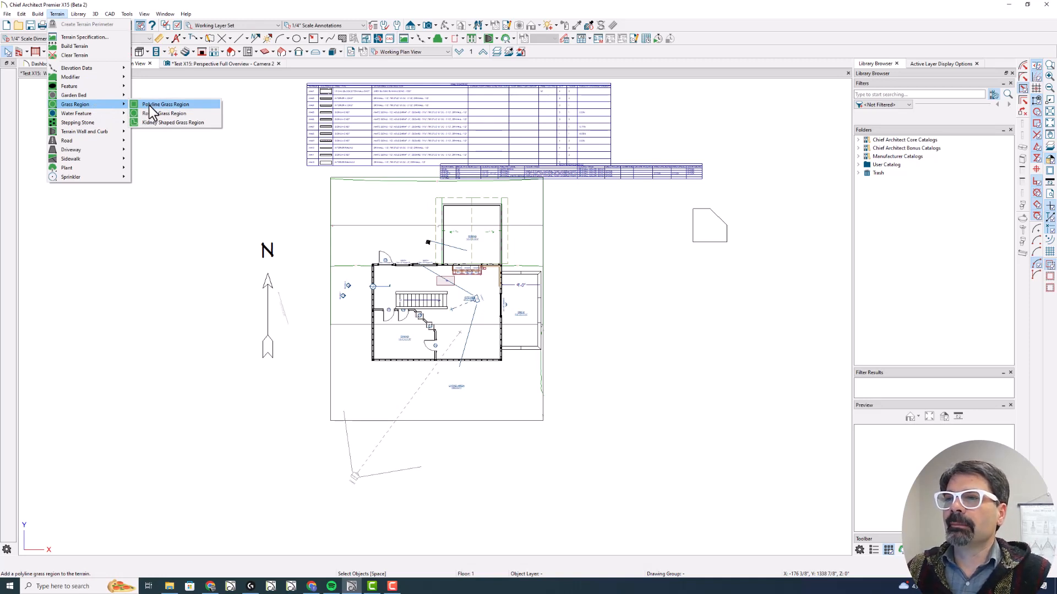
{"action": "mouse_move", "coordinate": [128, 112]}
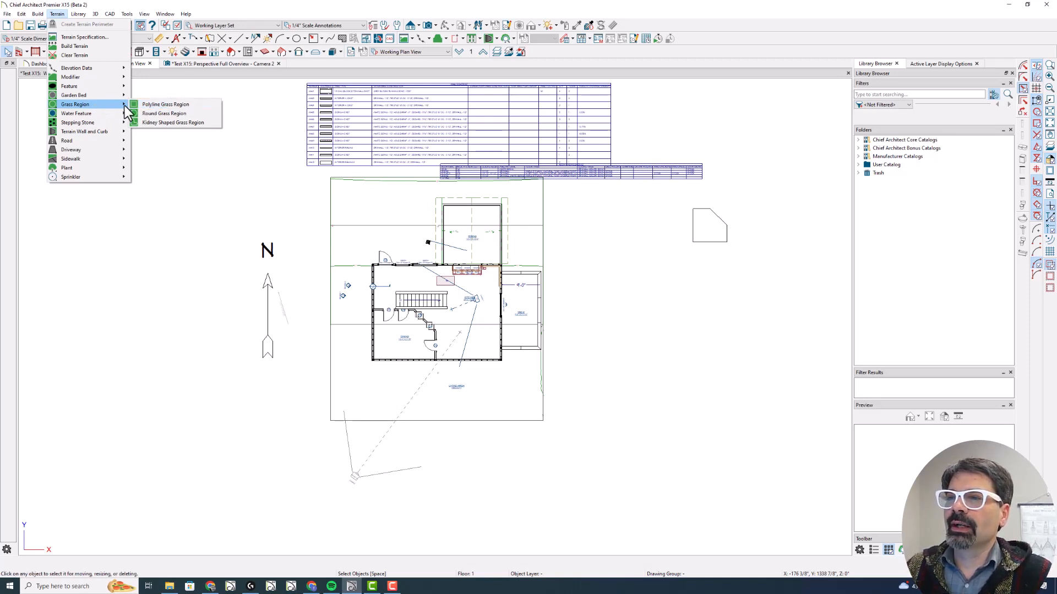
{"action": "mouse_move", "coordinate": [165, 104]}
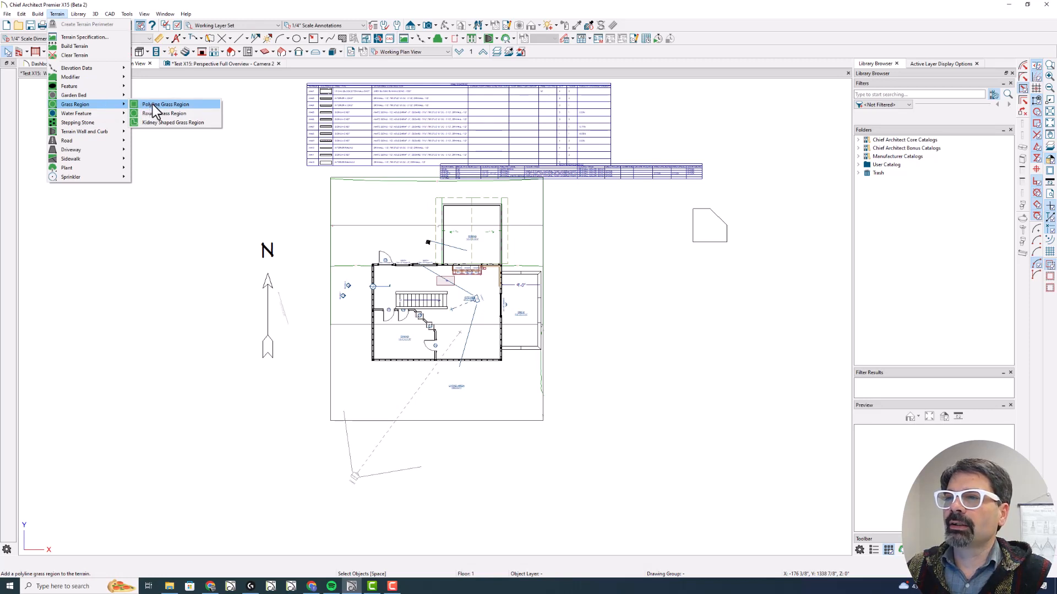
{"action": "left_click", "coordinate": [165, 103]}
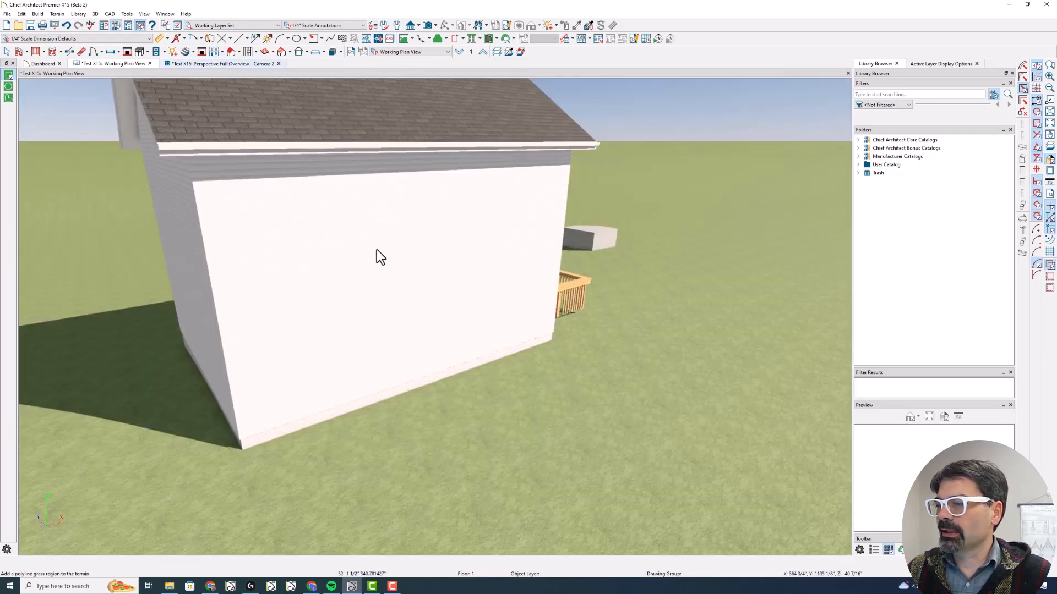
Step: Return to the Perspective Full Overview to see the new dark grass patch by the wall
{"action": "left_click", "coordinate": [222, 63]}
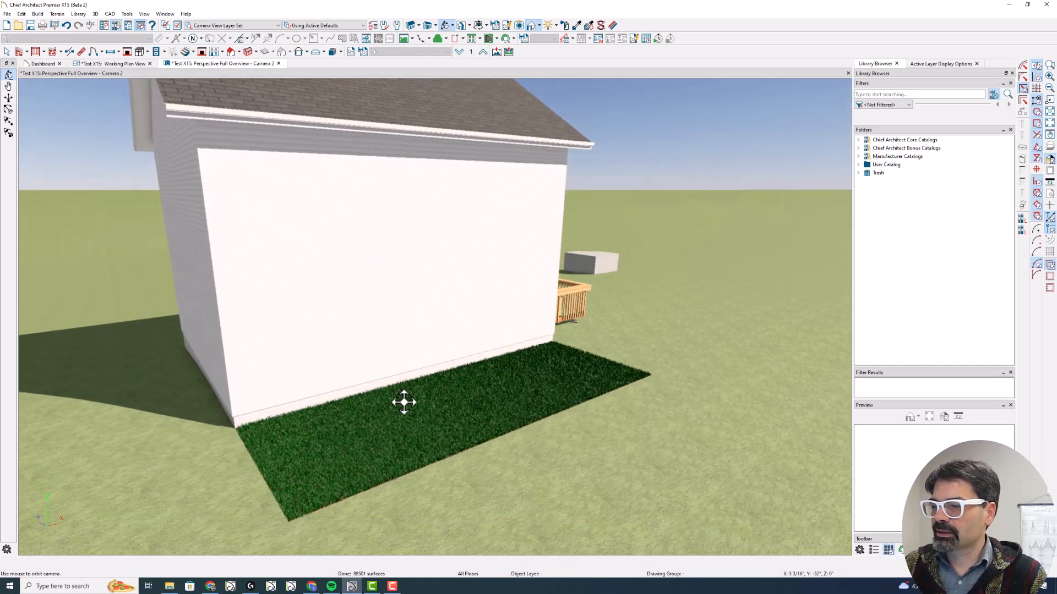
{"action": "mouse_move", "coordinate": [410, 401]}
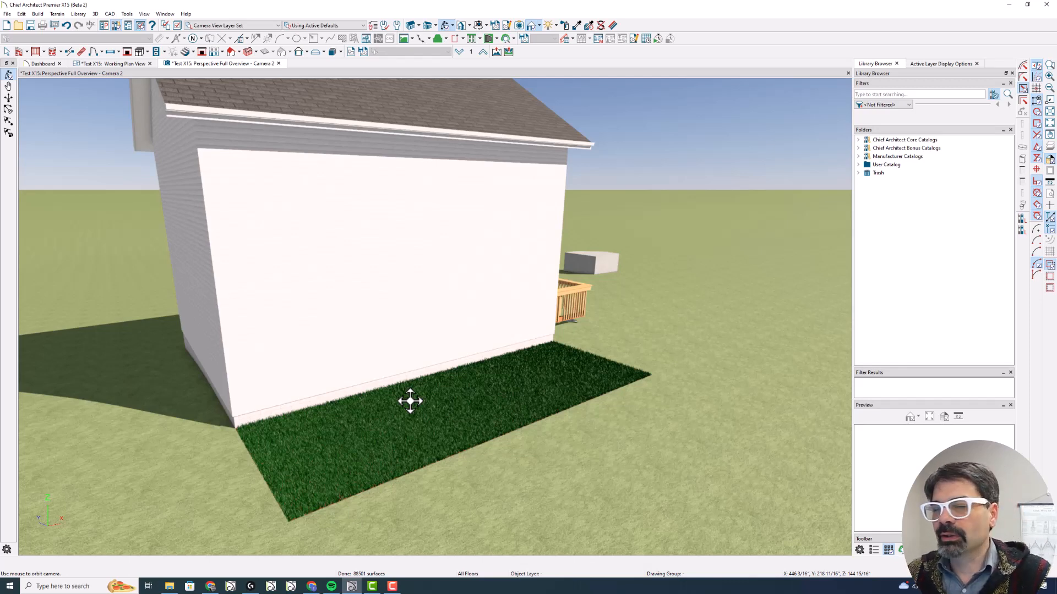
Step: Select the new grass region and open its Grass Region Specification blade settings
{"action": "left_click", "coordinate": [409, 402]}
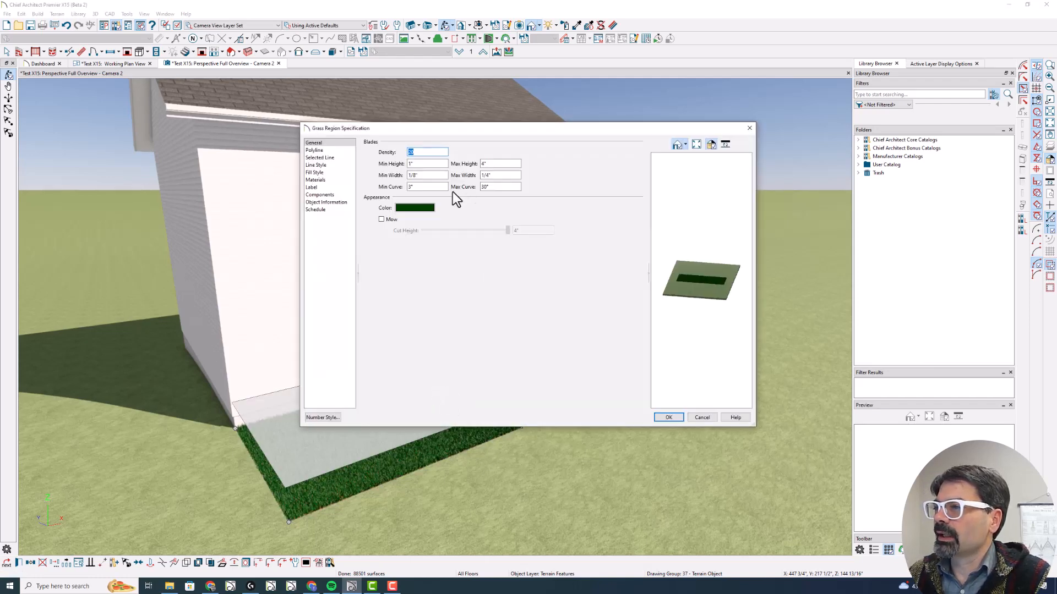
{"action": "mouse_move", "coordinate": [390, 155]}
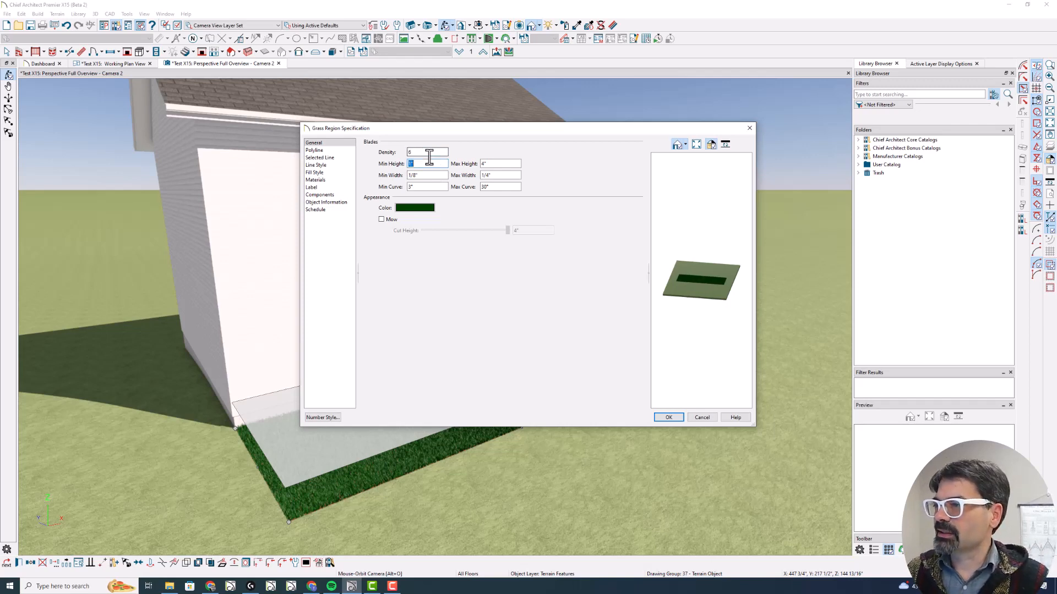
{"action": "left_click", "coordinate": [669, 418]}
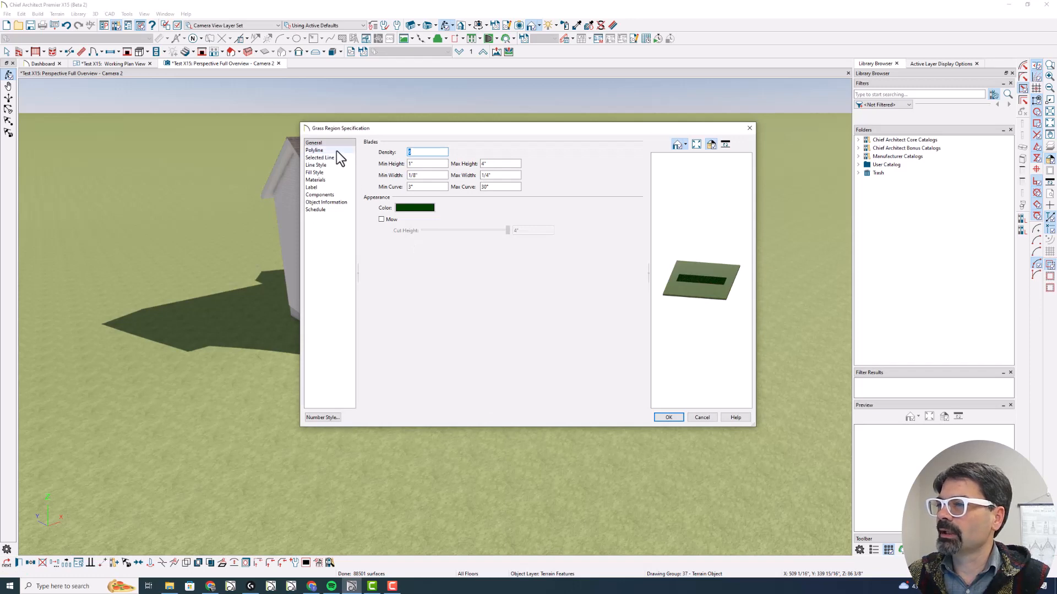
Step: Give the grass region a mulch base material and a 24" maximum blade height
{"action": "left_click", "coordinate": [316, 180]}
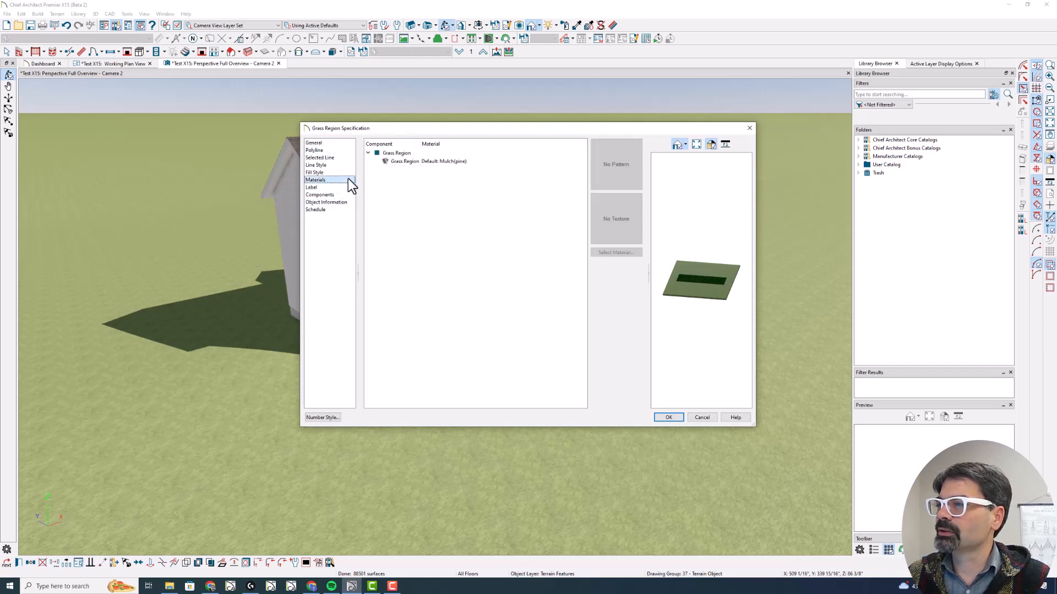
{"action": "left_click", "coordinate": [426, 160]}
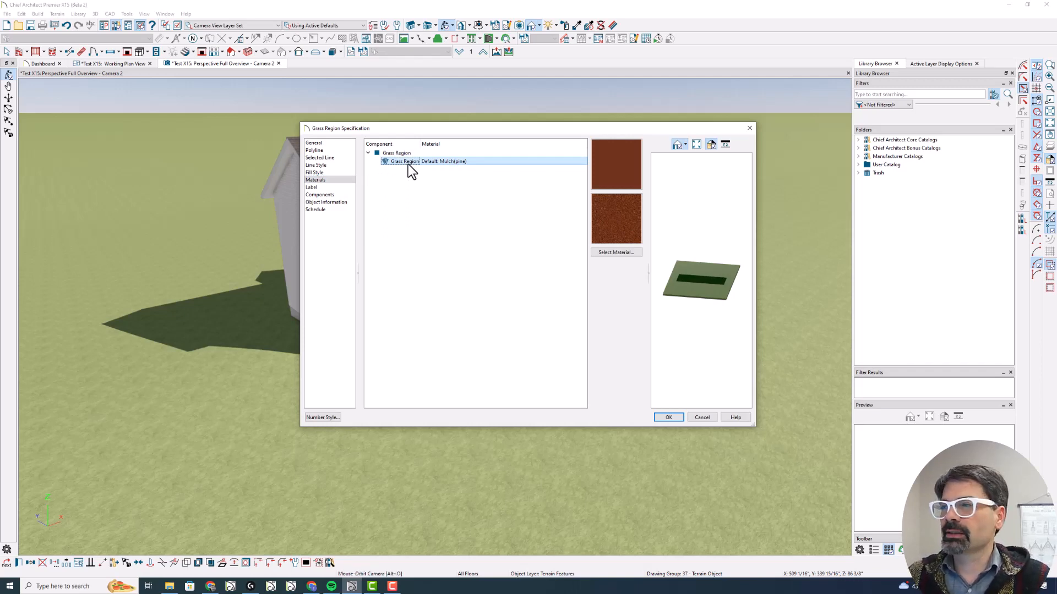
{"action": "mouse_move", "coordinate": [431, 169]}
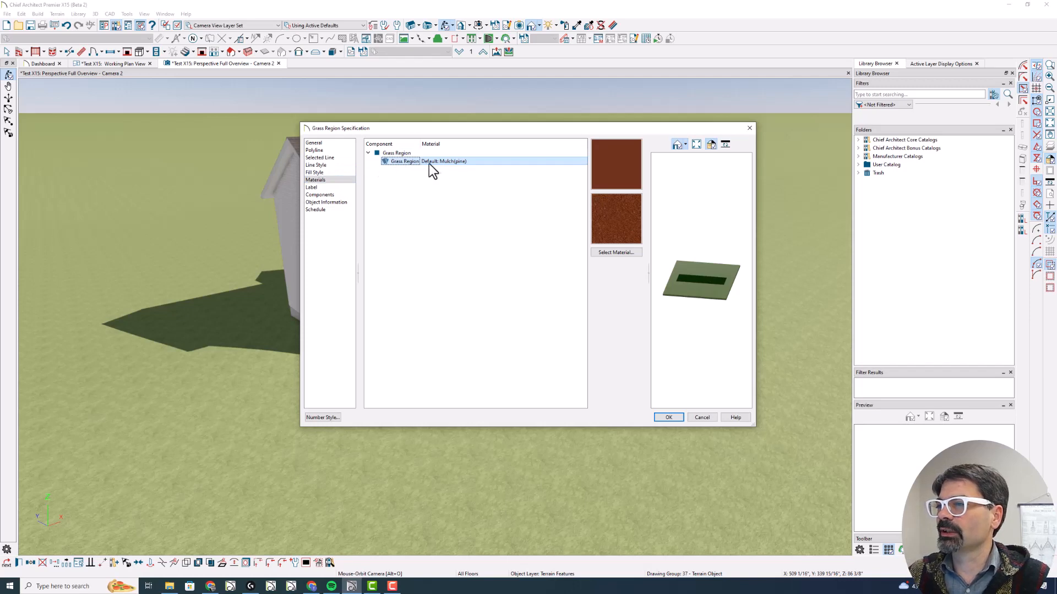
{"action": "mouse_move", "coordinate": [452, 168]}
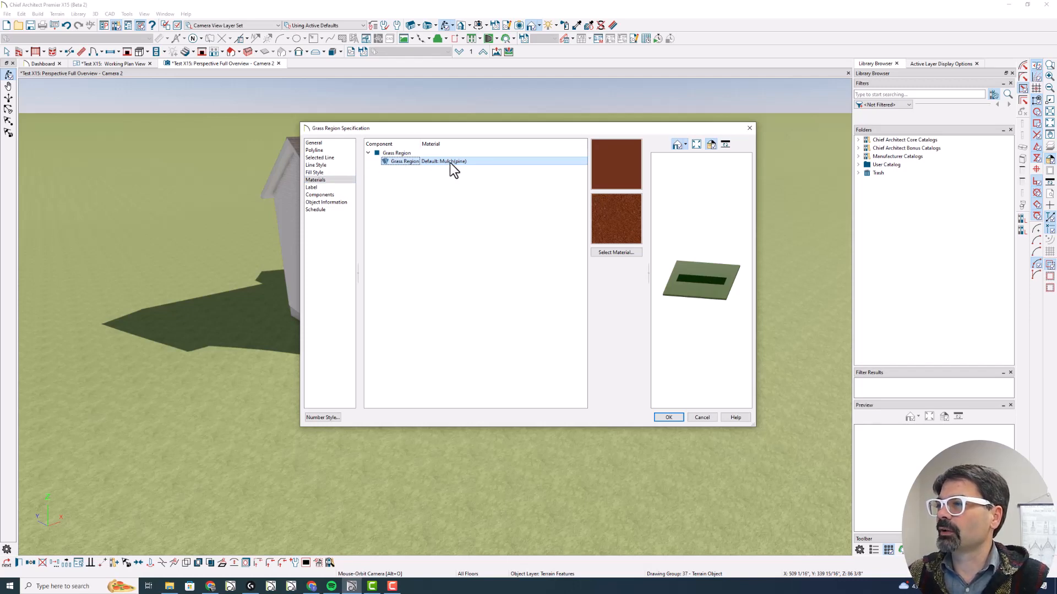
{"action": "left_click", "coordinate": [668, 417]}
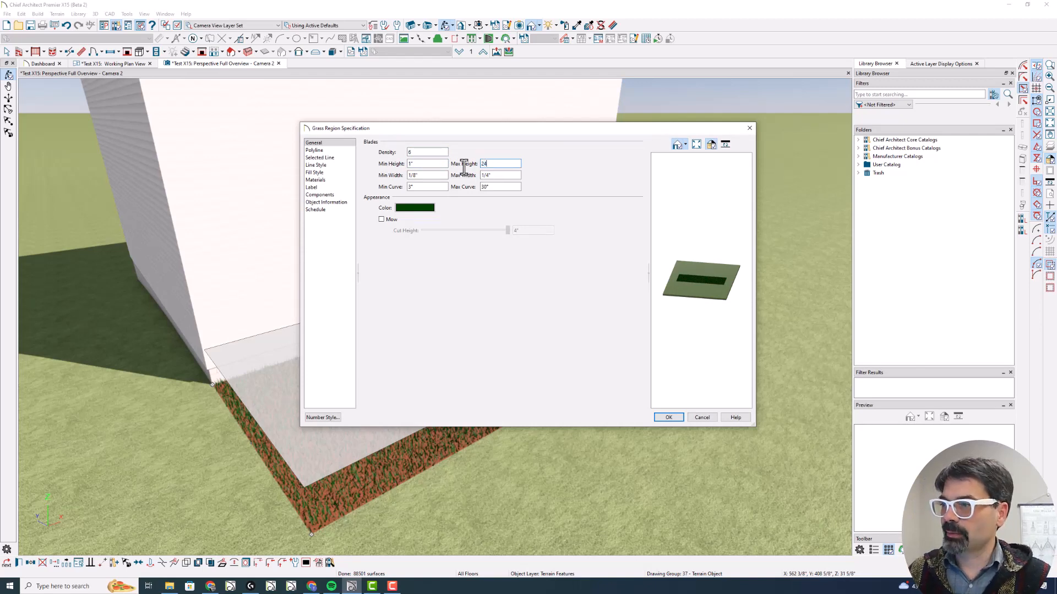
Step: Confirm the blade settings so tall curving grass fills the region along the wall
{"action": "left_click", "coordinate": [668, 418]}
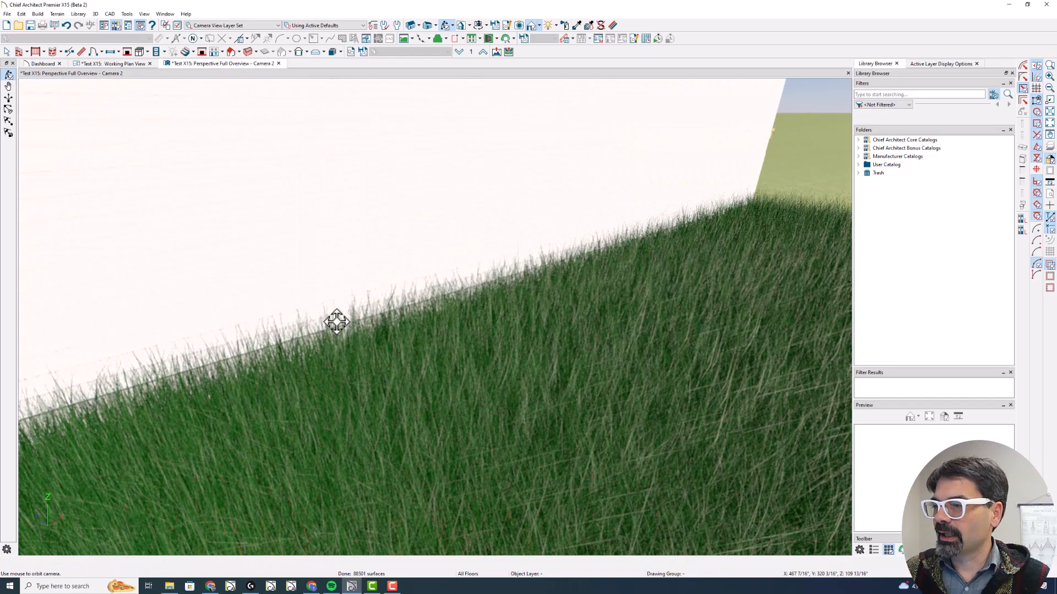
{"action": "mouse_move", "coordinate": [374, 327]}
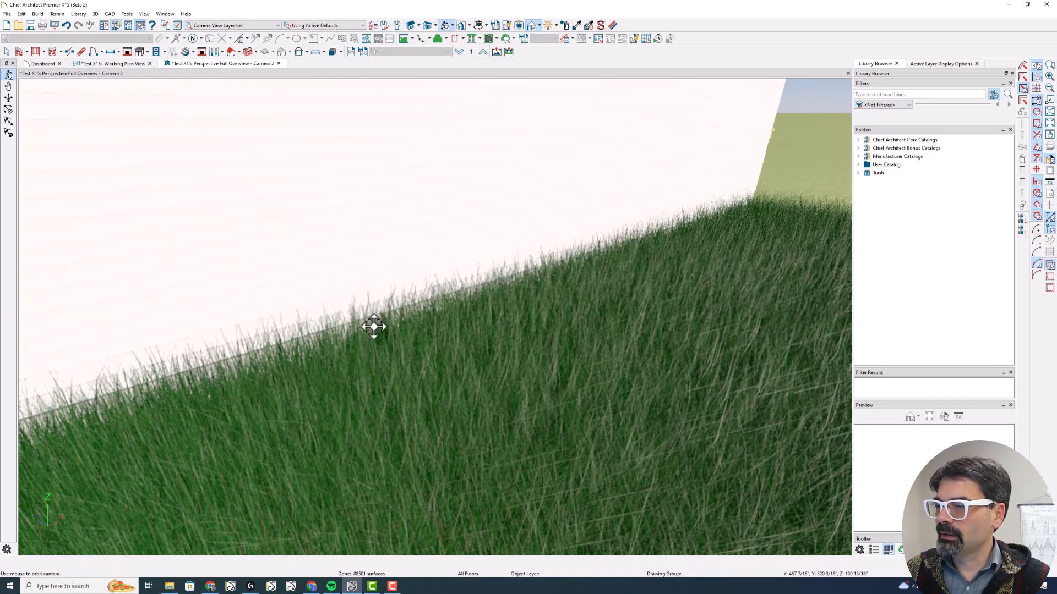
{"action": "mouse_move", "coordinate": [295, 327]}
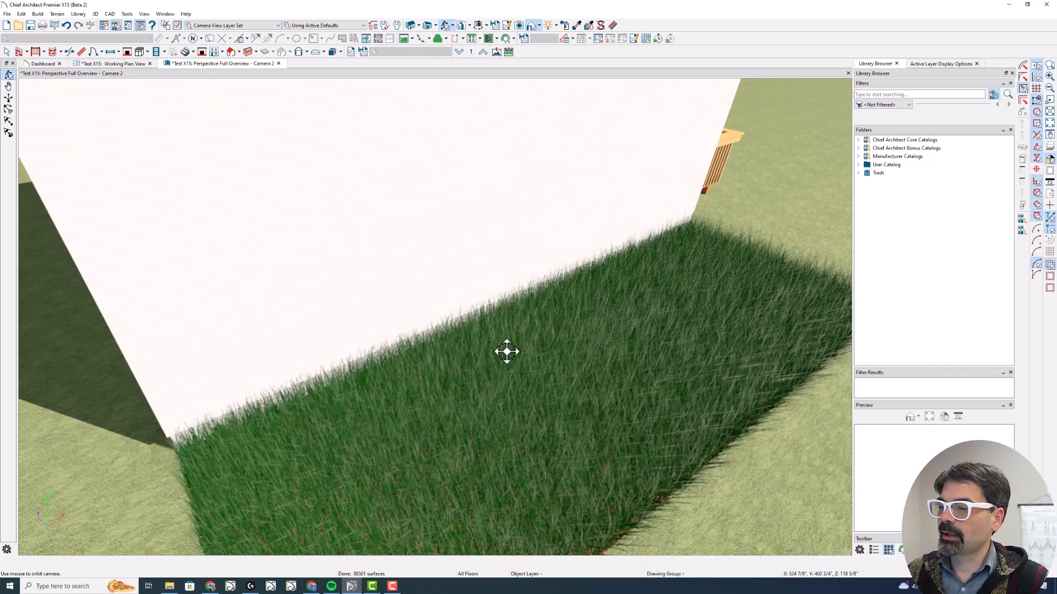
{"action": "mouse_move", "coordinate": [530, 350]}
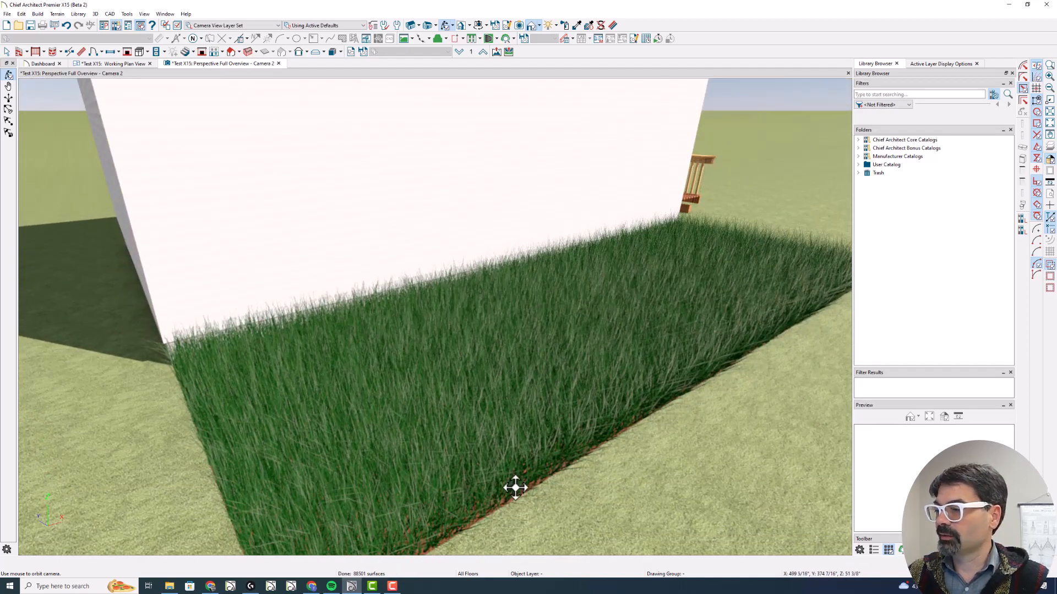
Step: Reduce the grass Max Curve from 30" to 10" so the blades stand straighter
{"action": "left_click", "coordinate": [515, 489]}
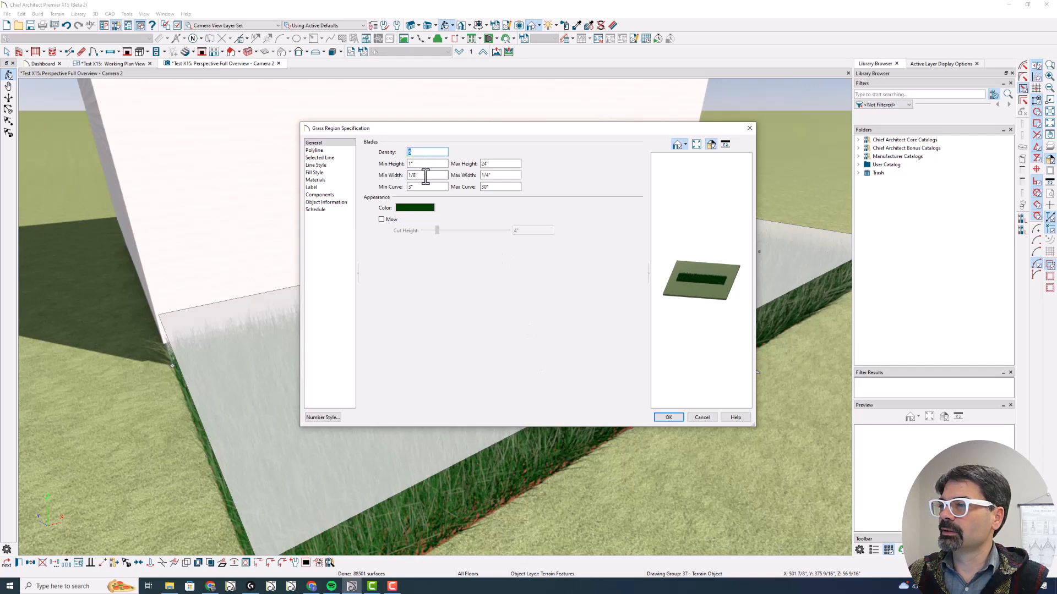
{"action": "mouse_move", "coordinate": [461, 191]}
{"action": "type", "text": "6"}
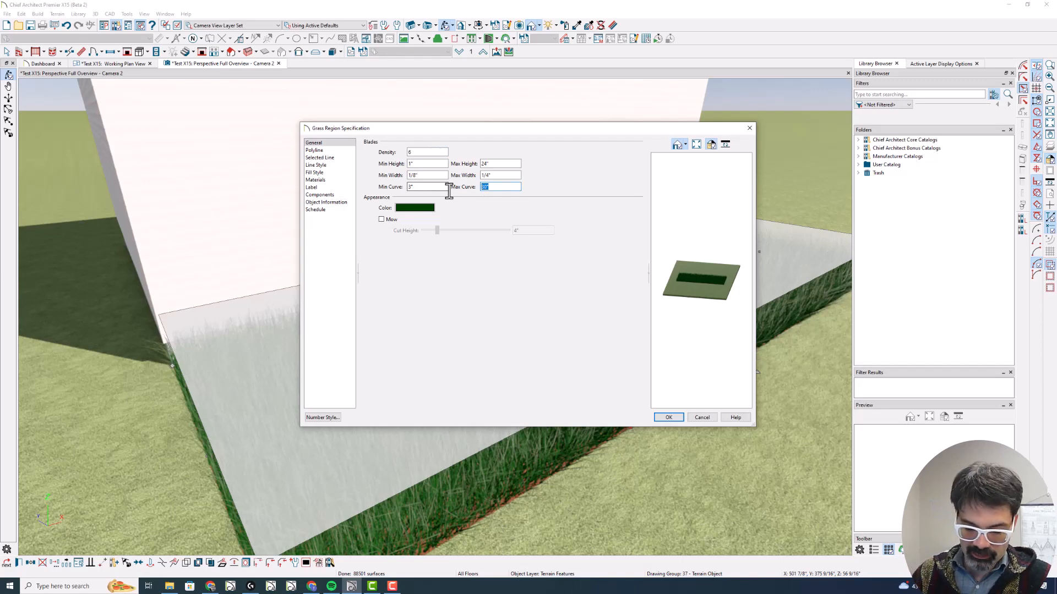
{"action": "mouse_move", "coordinate": [448, 192]}
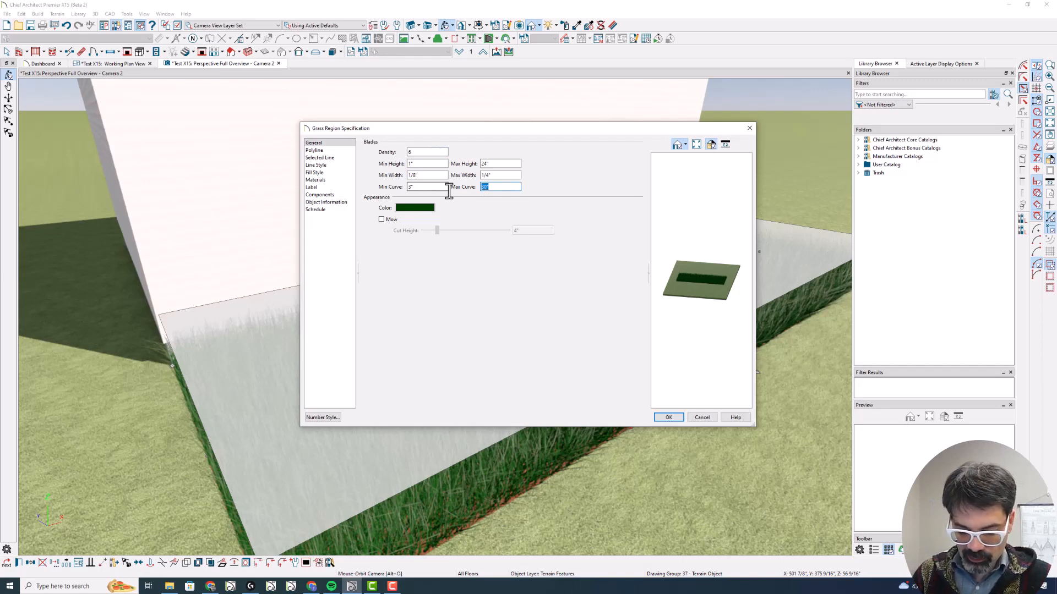
{"action": "left_click", "coordinate": [668, 417]}
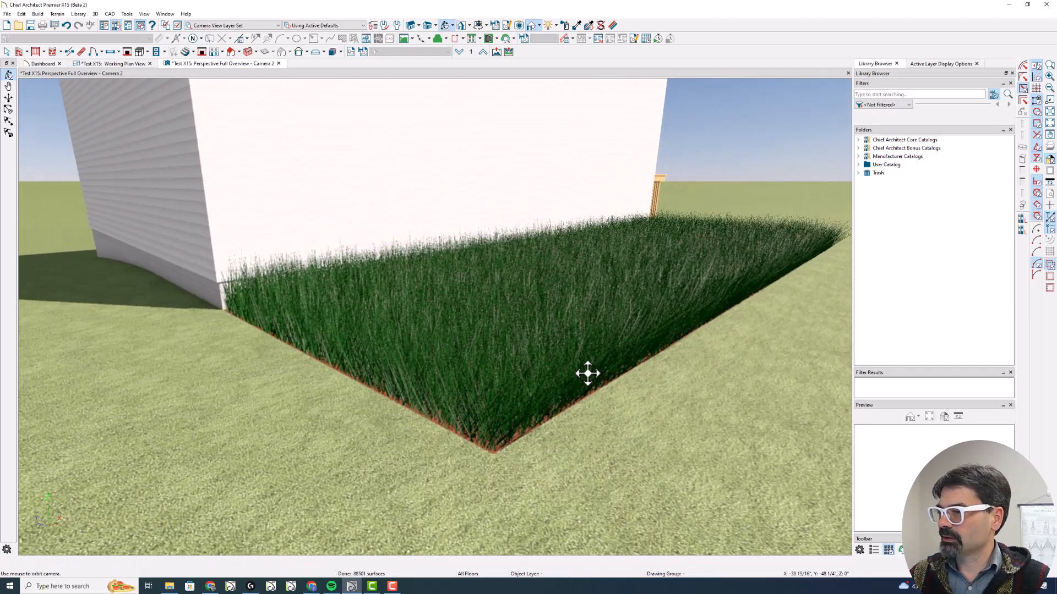
Step: Recolour the grass blades to a brighter green, then reselect the region
{"action": "left_click", "coordinate": [587, 373]}
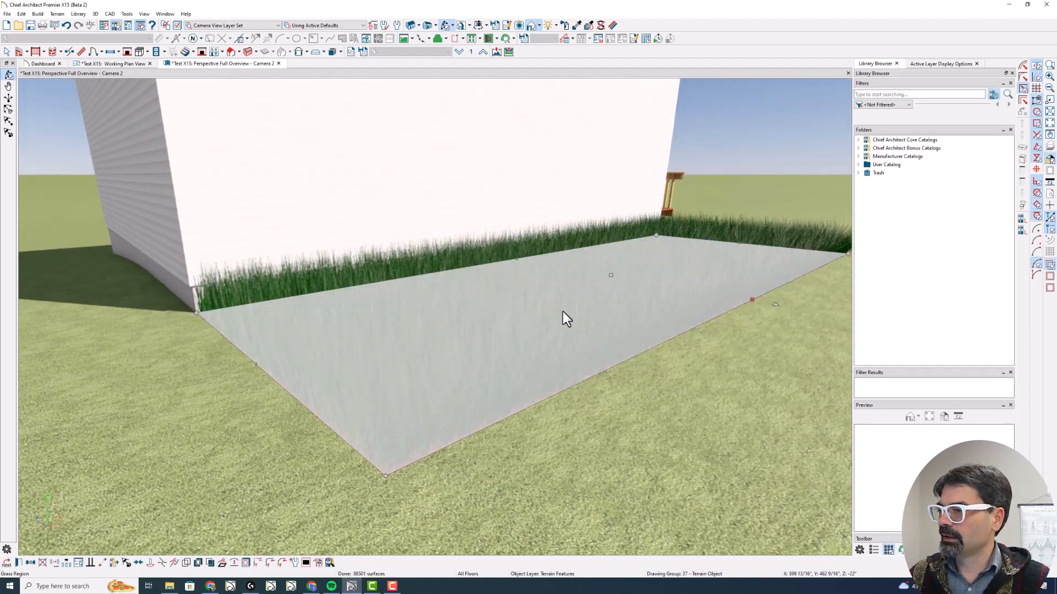
{"action": "double_click", "coordinate": [565, 318]}
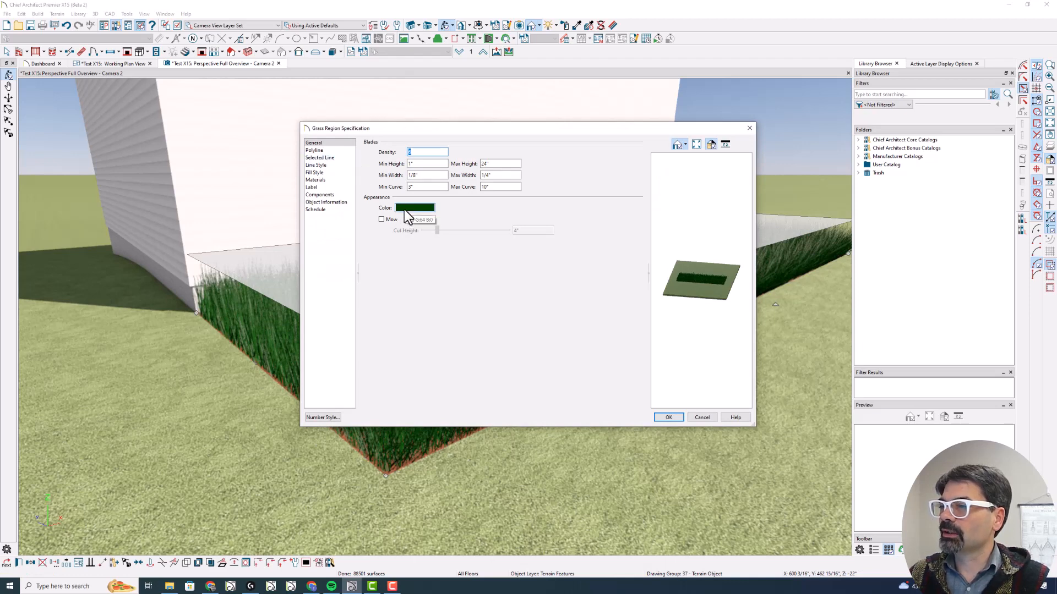
{"action": "left_click", "coordinate": [415, 208]}
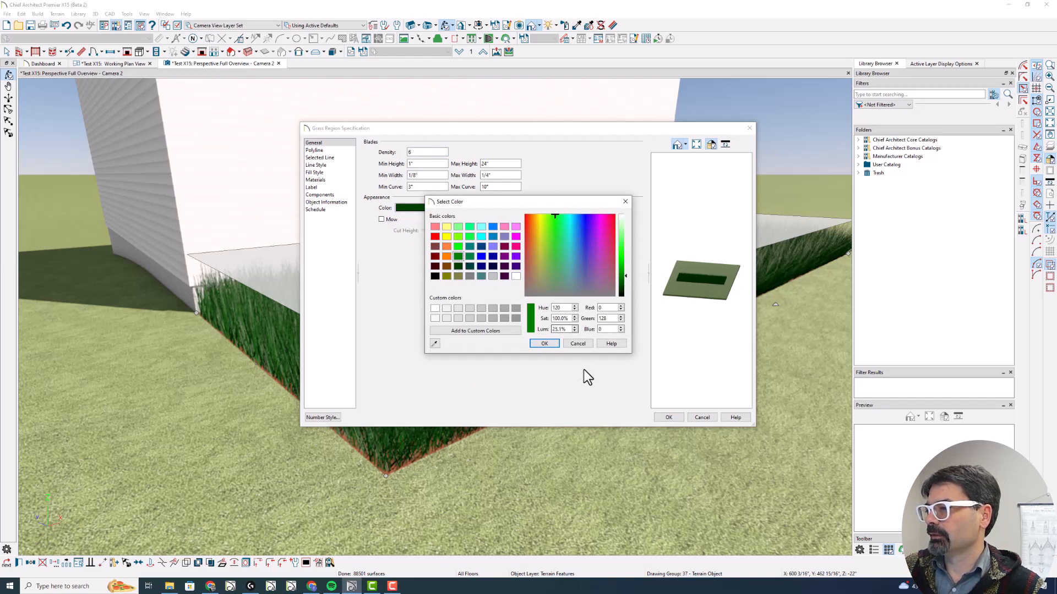
{"action": "left_click", "coordinate": [544, 343]}
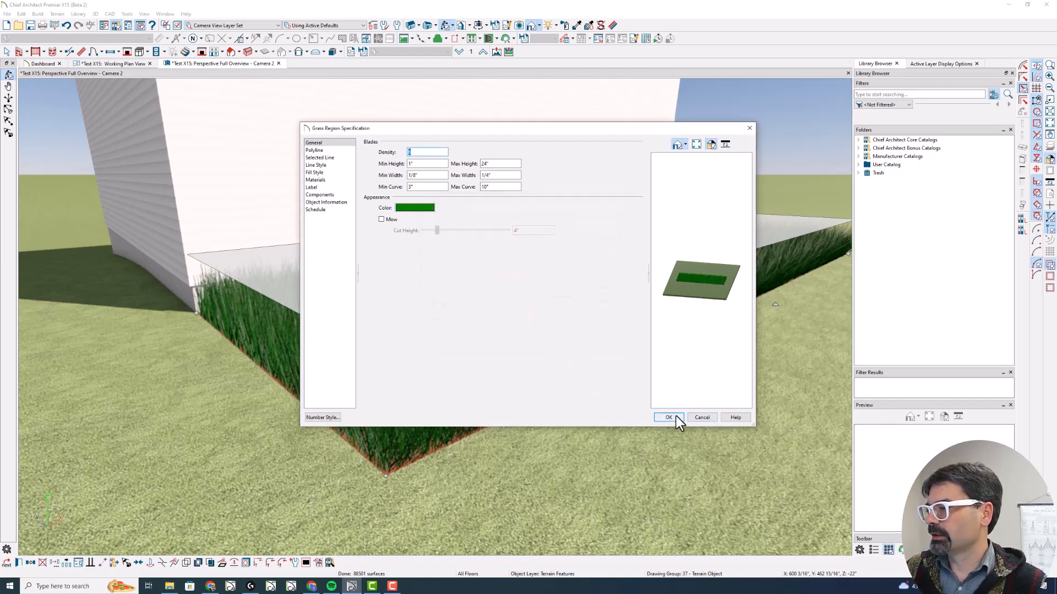
{"action": "left_click", "coordinate": [668, 418]}
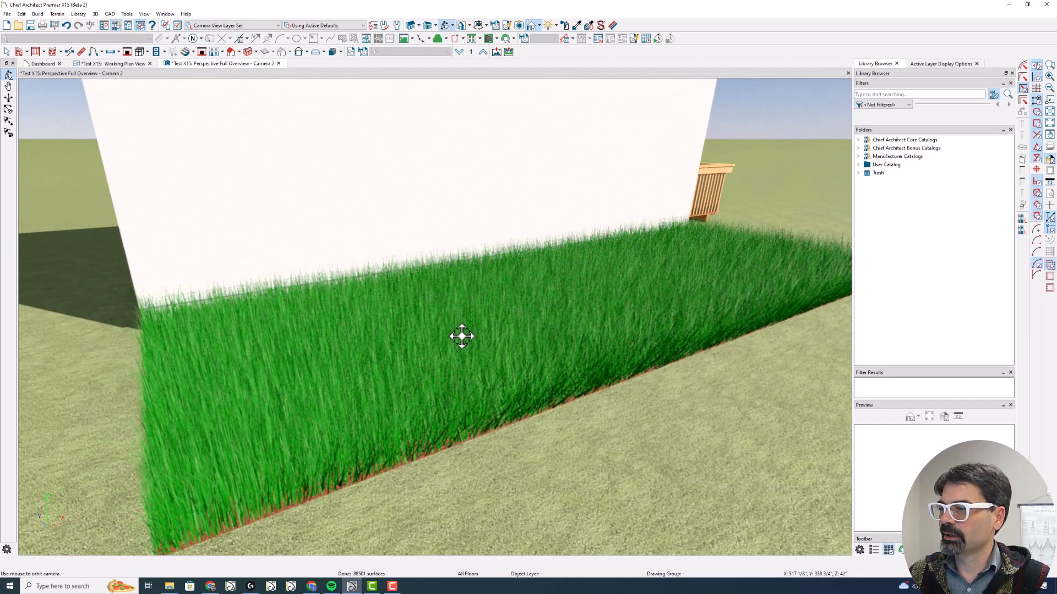
{"action": "left_click", "coordinate": [461, 337]}
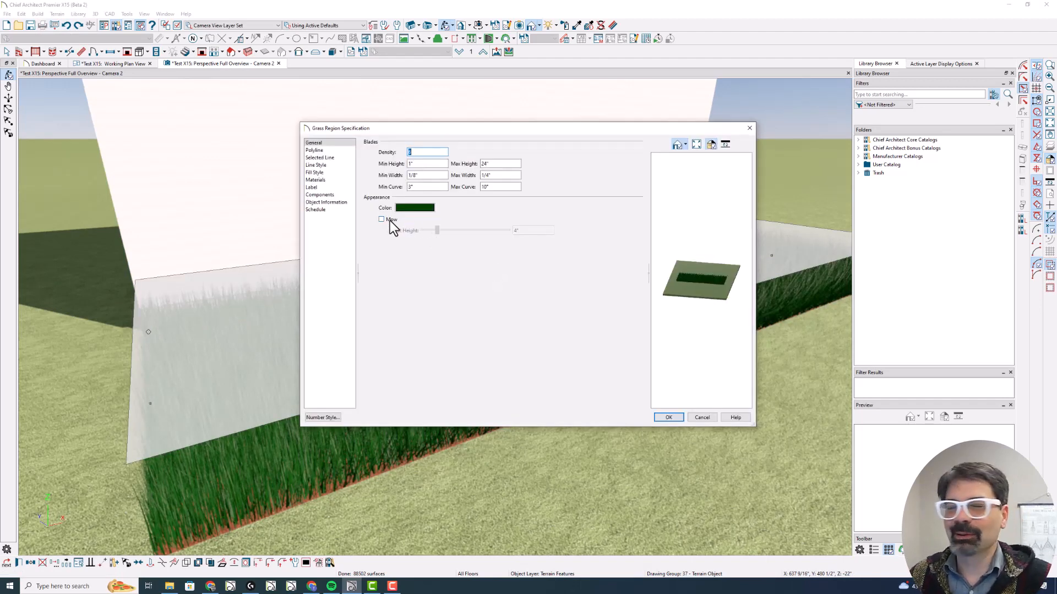
Step: Turn on Mow with a 4" cut height for a short dense dark-green lawn
{"action": "left_click", "coordinate": [382, 219]}
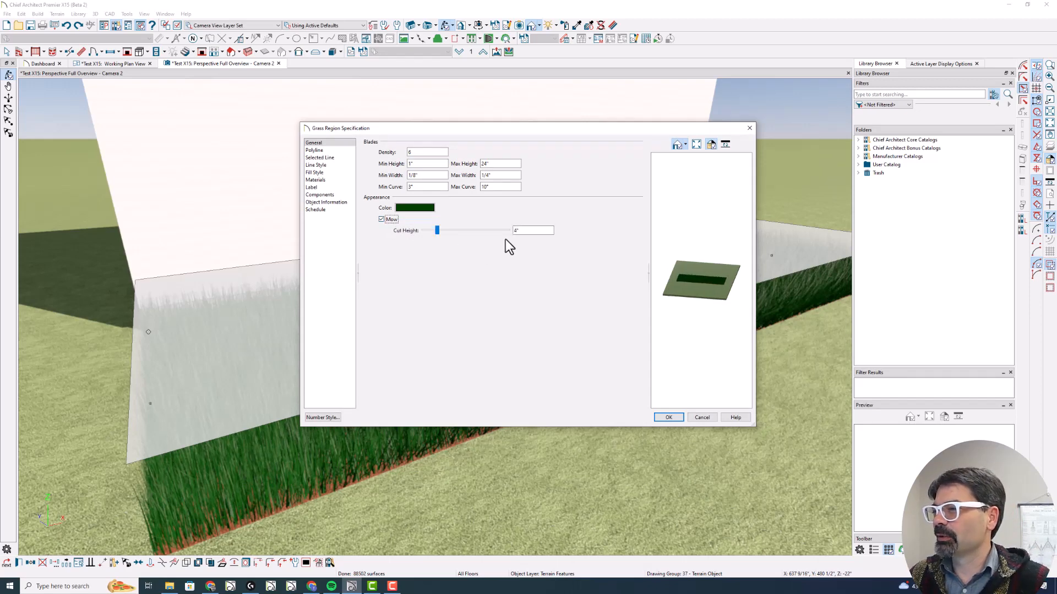
{"action": "left_click", "coordinate": [668, 417]}
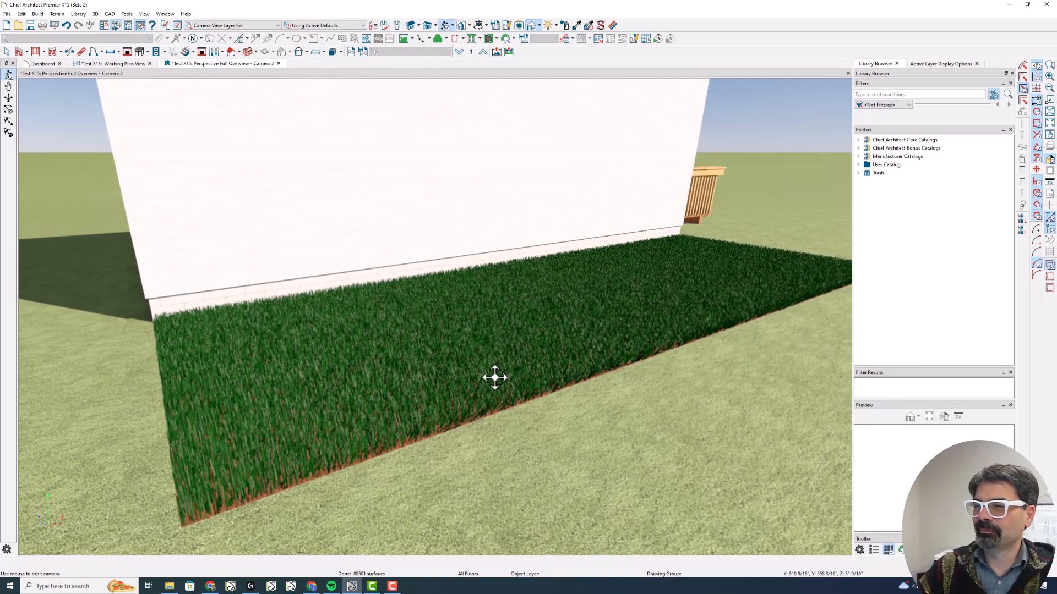
{"action": "mouse_move", "coordinate": [263, 159]}
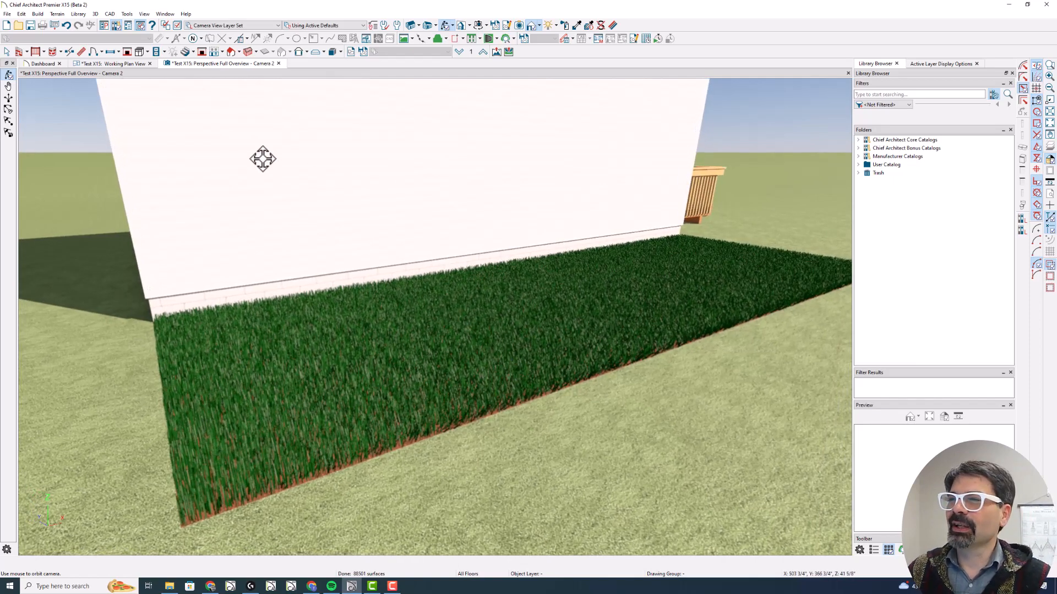
{"action": "left_click", "coordinate": [114, 64]}
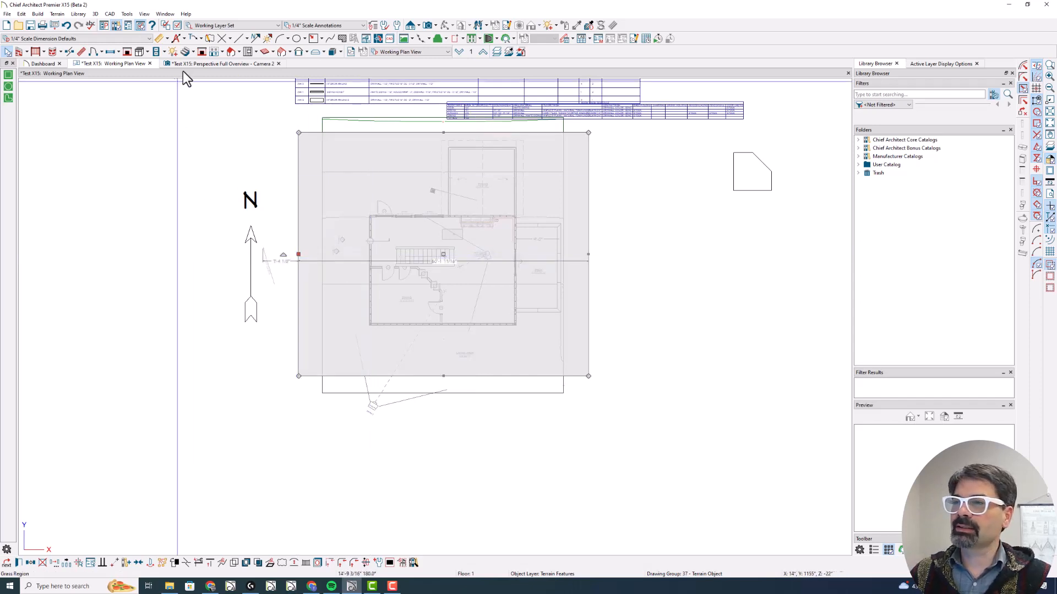
{"action": "mouse_move", "coordinate": [331, 254]}
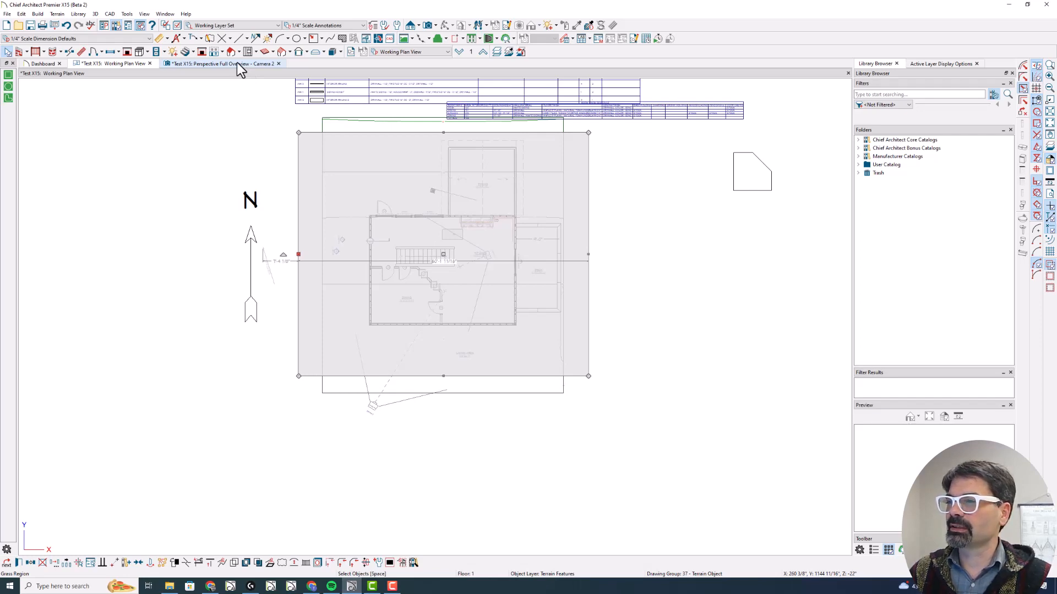
Step: Check the lawn in the perspective overview, then return to the working floor plan
{"action": "left_click", "coordinate": [223, 63]}
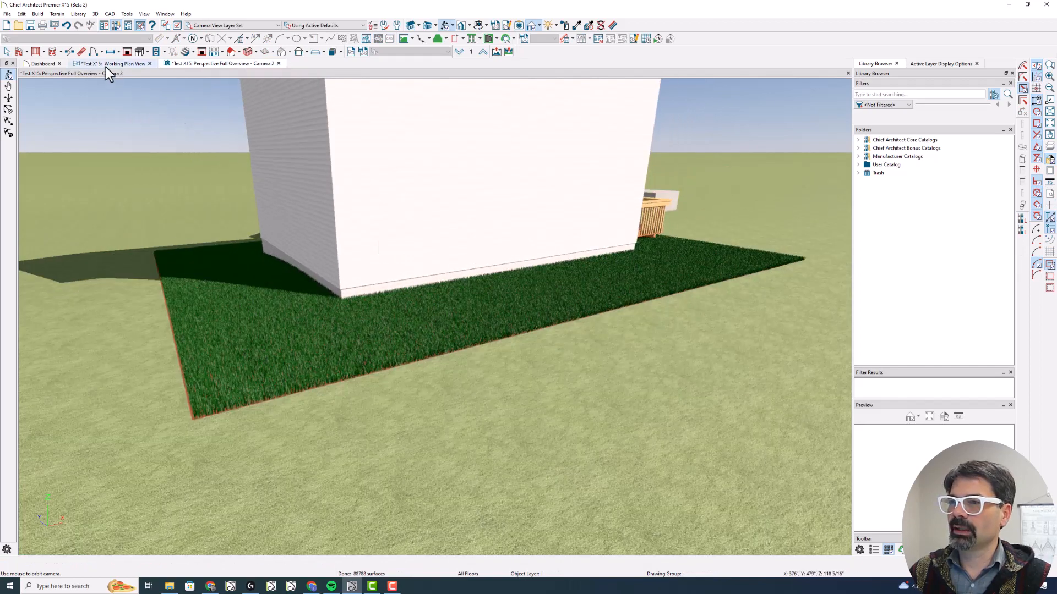
{"action": "left_click", "coordinate": [114, 64]}
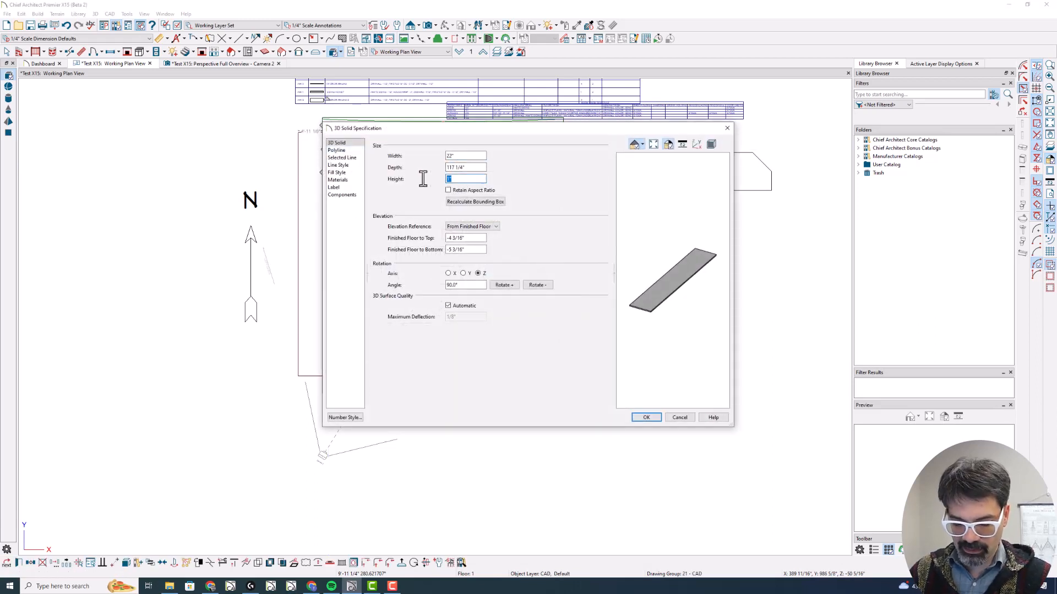
Step: Set the solid's Height to 24" with Elevation Reference From Terrain and view it in the 3D camera
{"action": "type", "text": "24"}
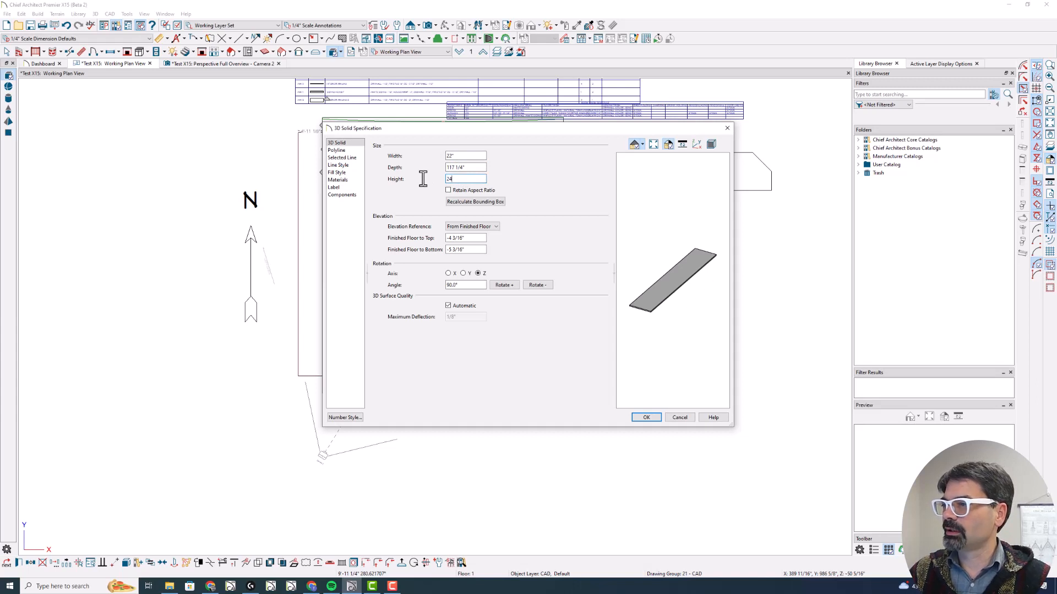
{"action": "left_click", "coordinate": [472, 225]}
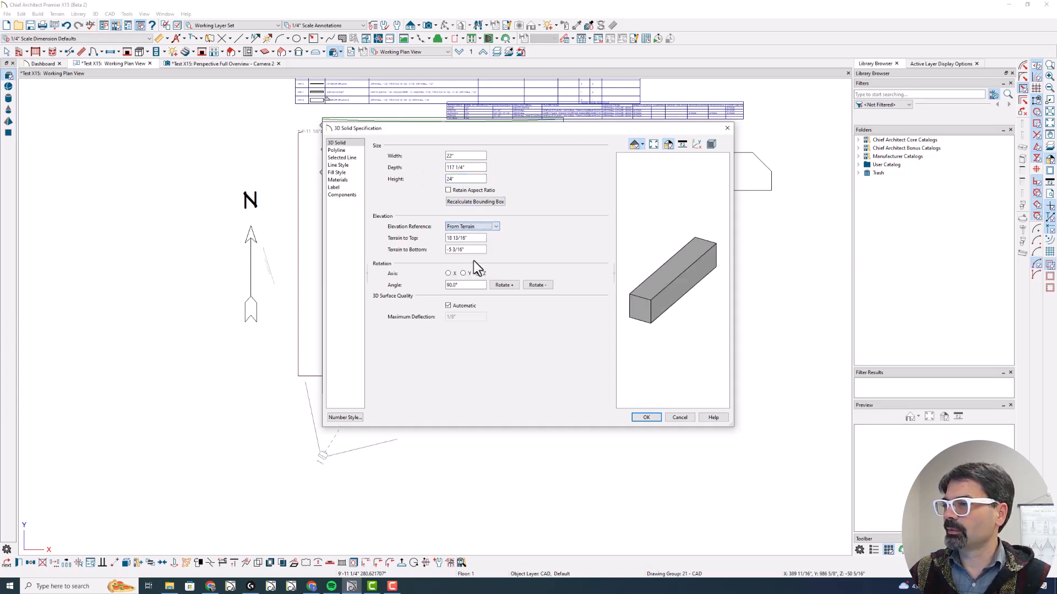
{"action": "left_click", "coordinate": [476, 273]}
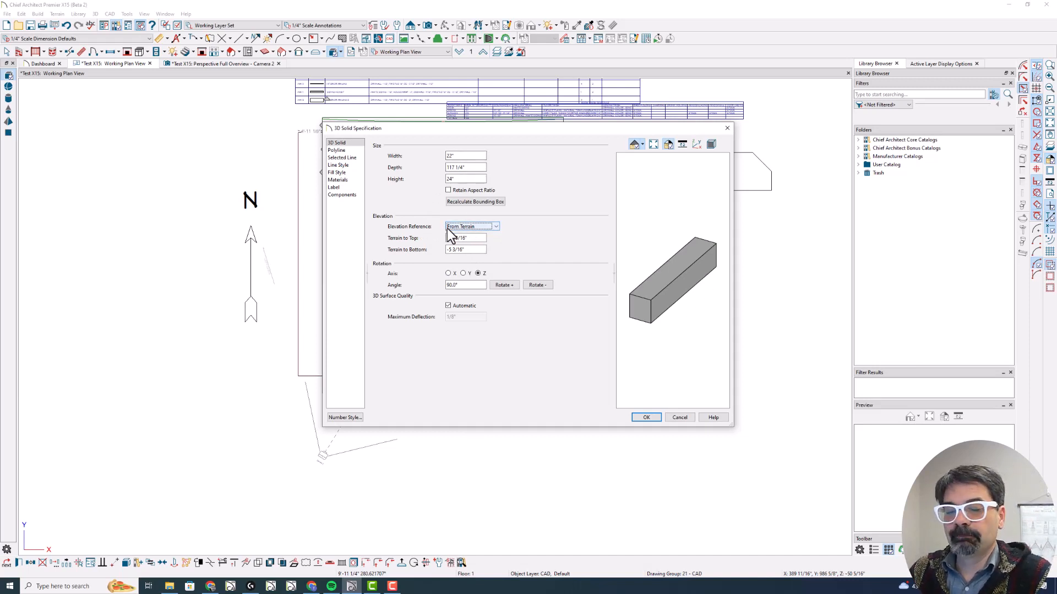
{"action": "left_click", "coordinate": [497, 226]}
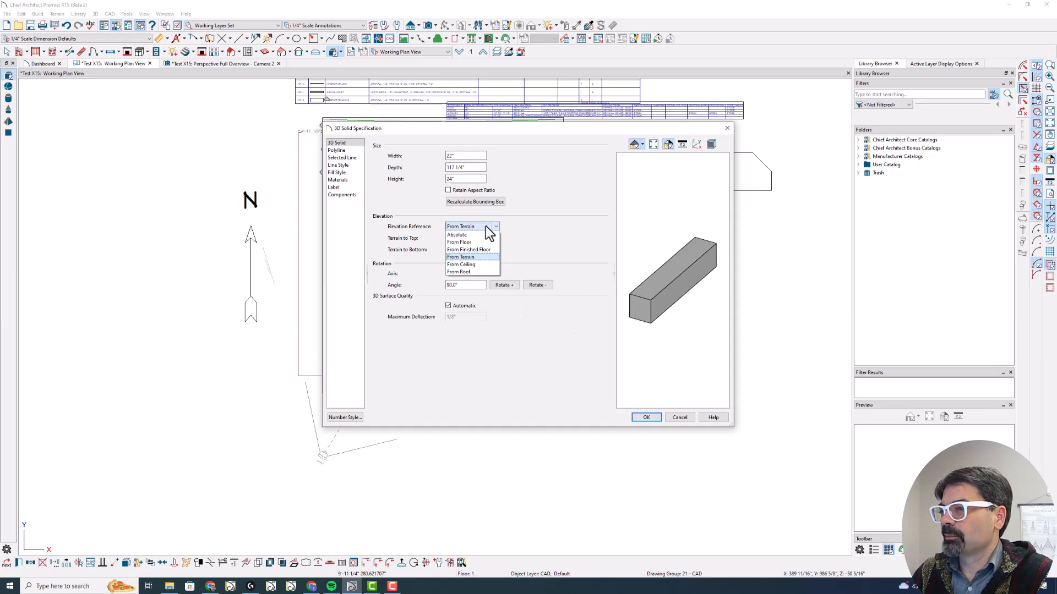
{"action": "mouse_move", "coordinate": [488, 281]}
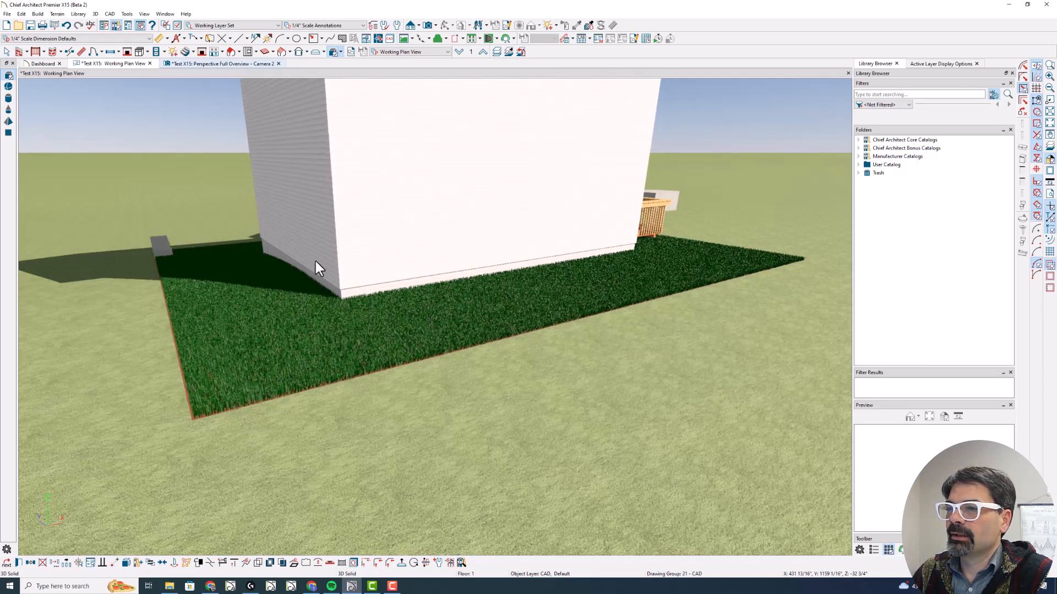
{"action": "left_click", "coordinate": [222, 64]}
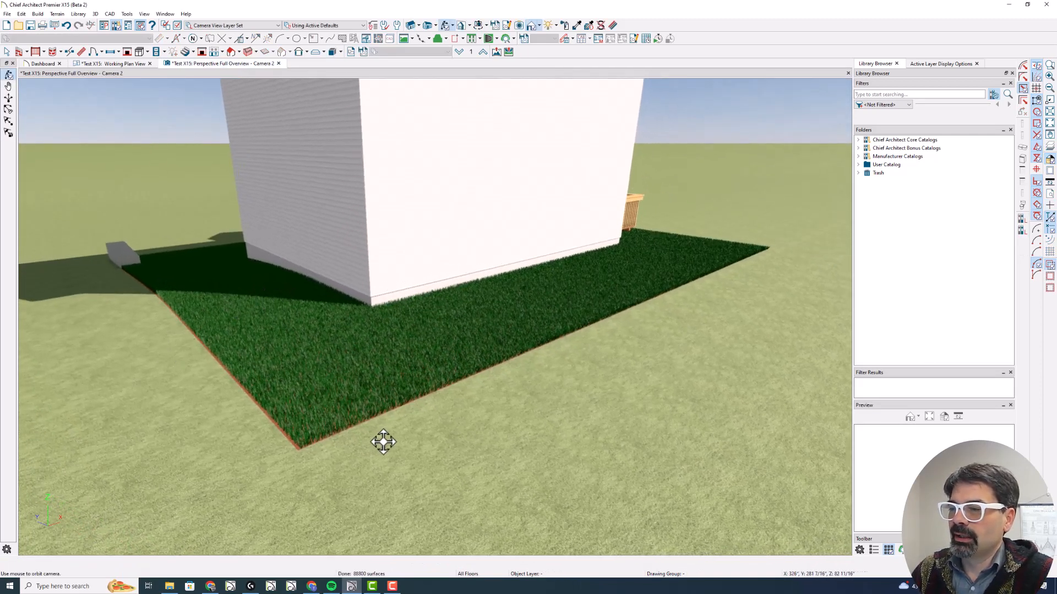
Step: Inspect the grass region against the terrain perimeter in 3D, then return to the Working Plan View
{"action": "left_click", "coordinate": [379, 438]}
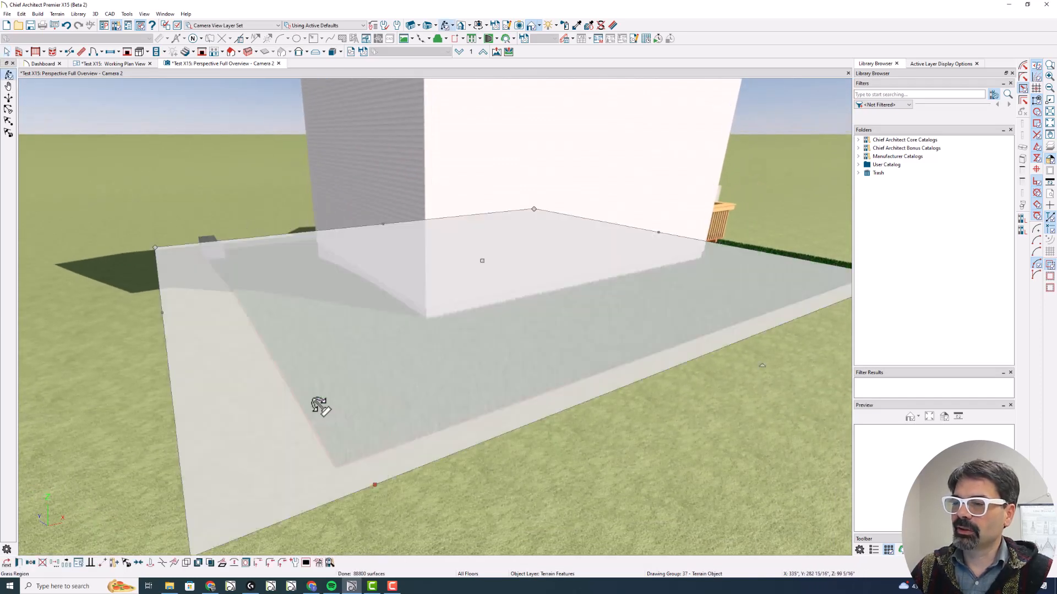
{"action": "mouse_move", "coordinate": [415, 367]}
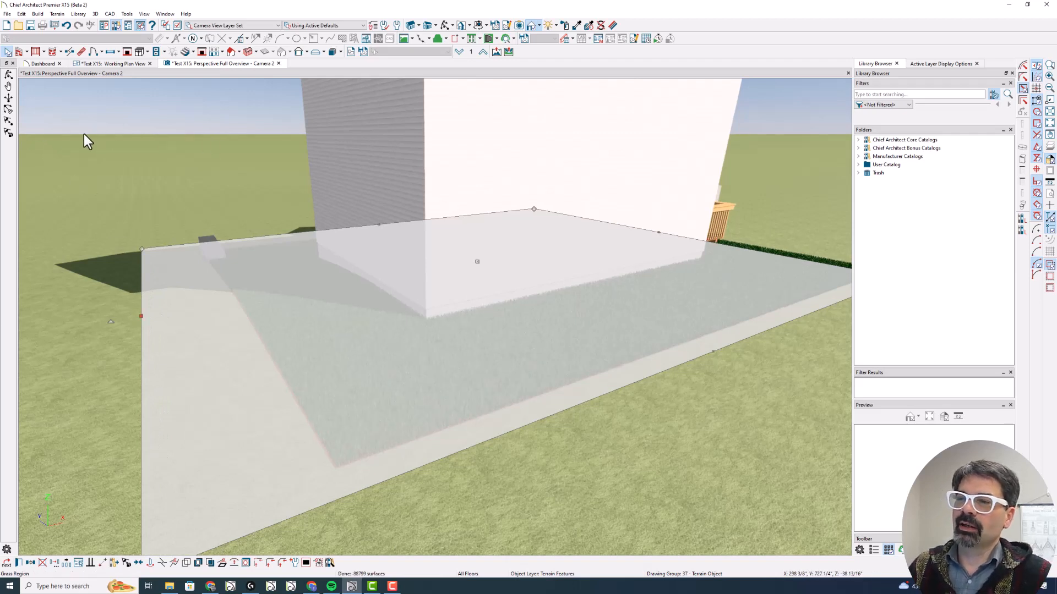
{"action": "mouse_move", "coordinate": [158, 326]}
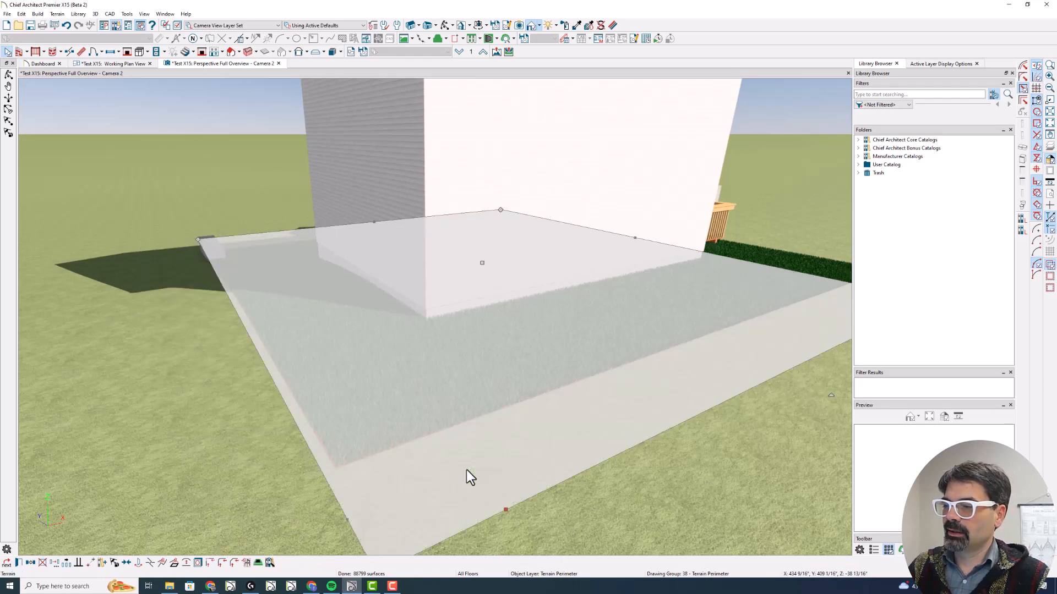
{"action": "mouse_move", "coordinate": [413, 463]}
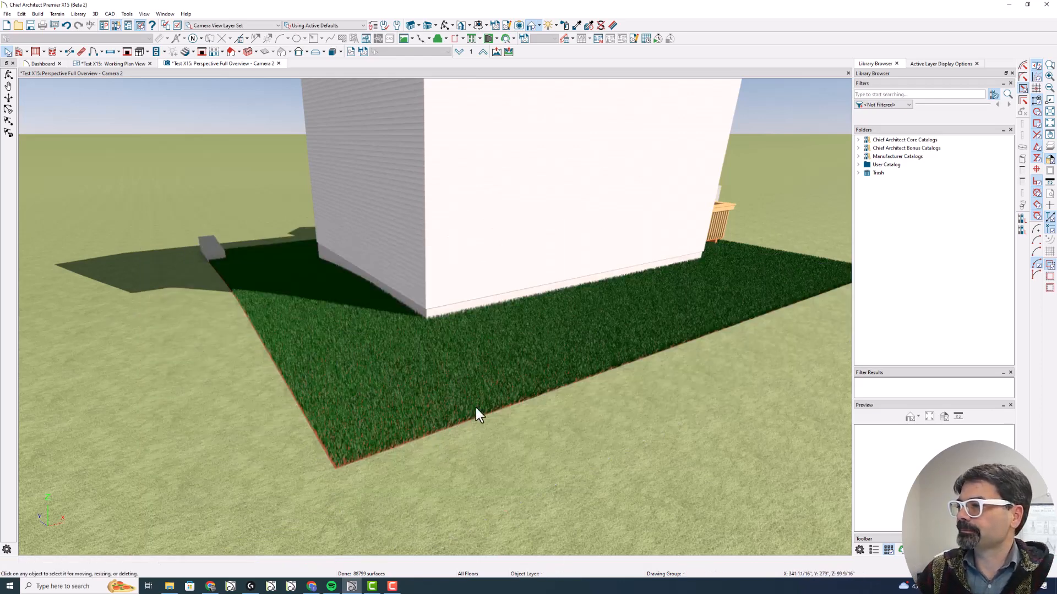
{"action": "left_click", "coordinate": [456, 384]}
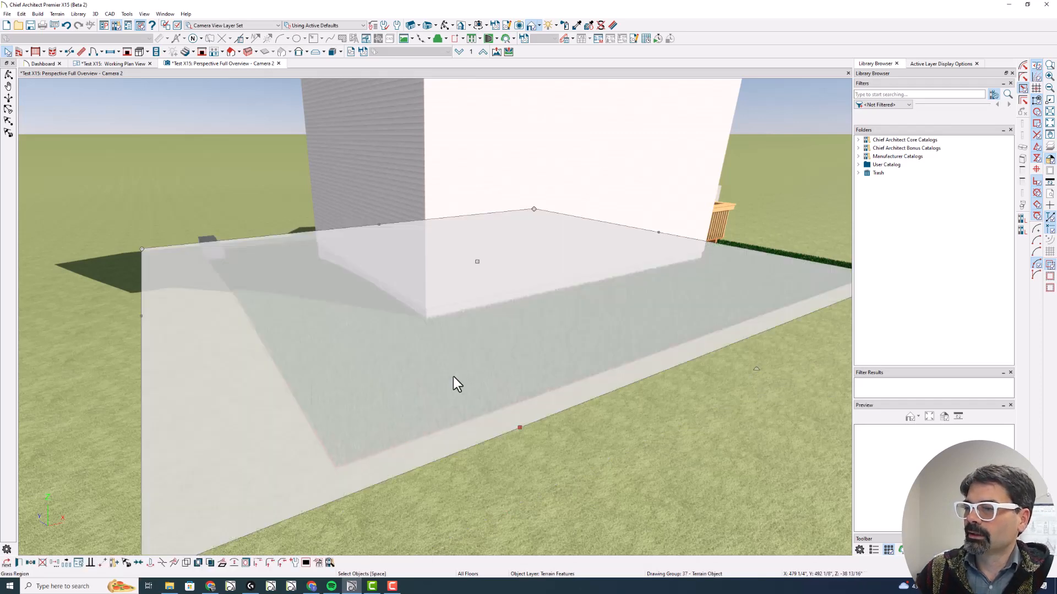
{"action": "left_click", "coordinate": [114, 62]}
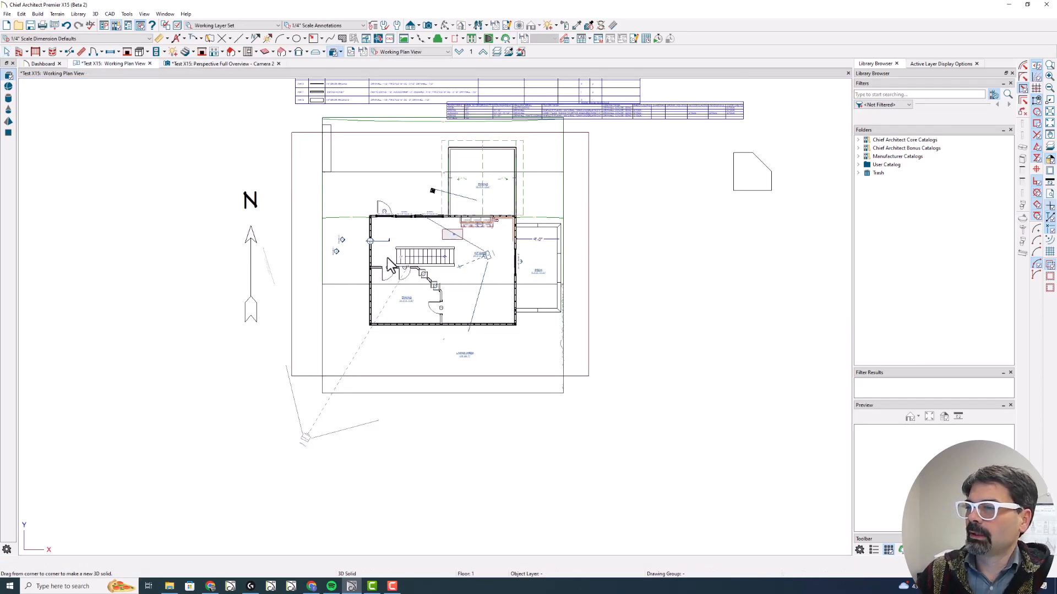
Step: Draw a Straight Sidewalk across the grass region in plan and view it in 3D
{"action": "left_click", "coordinate": [418, 364]}
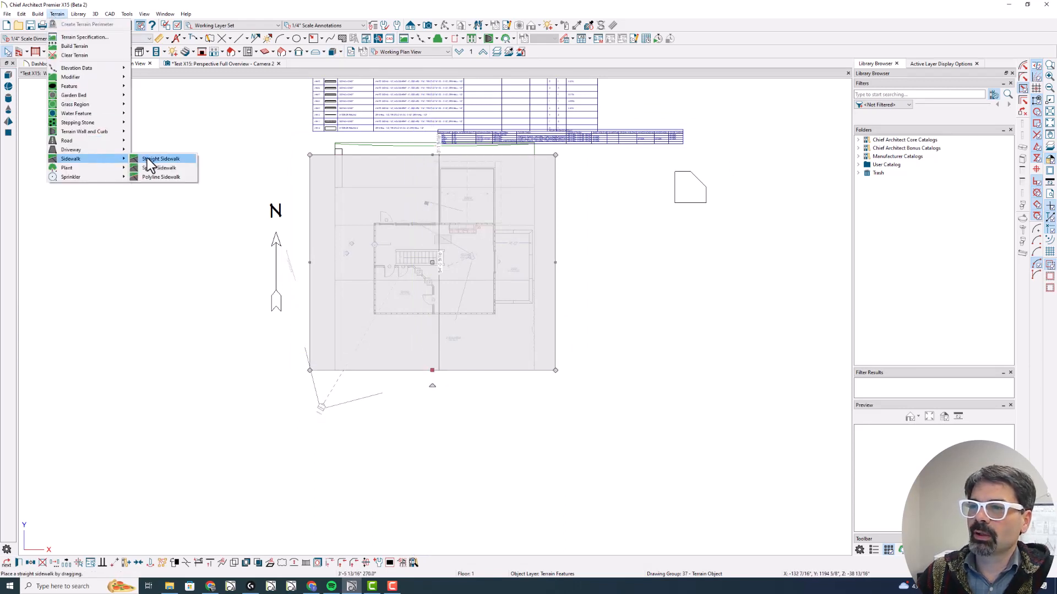
{"action": "left_click", "coordinate": [161, 159]}
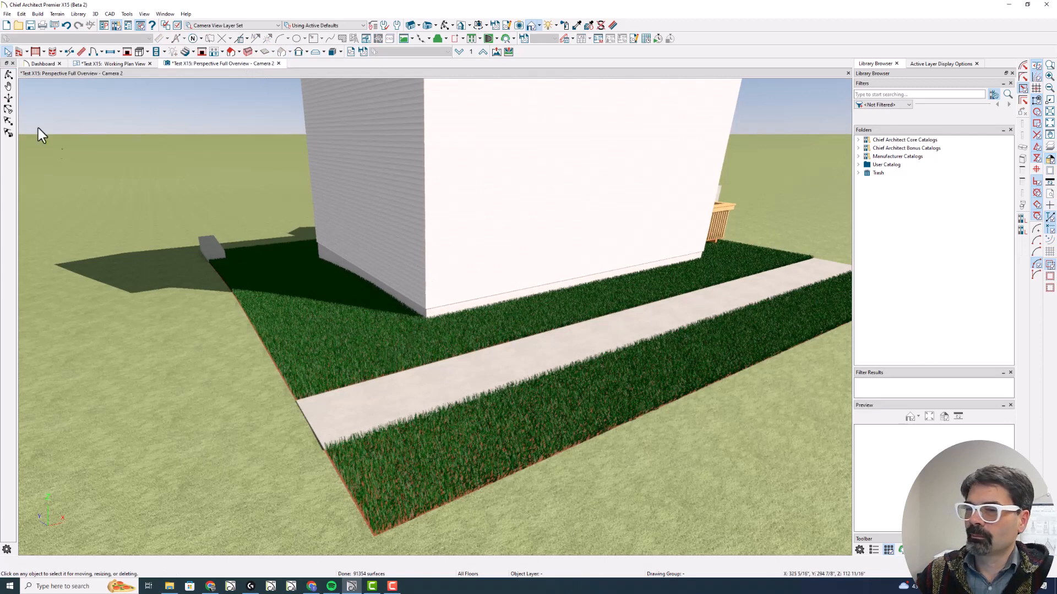
{"action": "left_click_drag", "start_coordinate": [41, 131], "coordinate": [296, 246]}
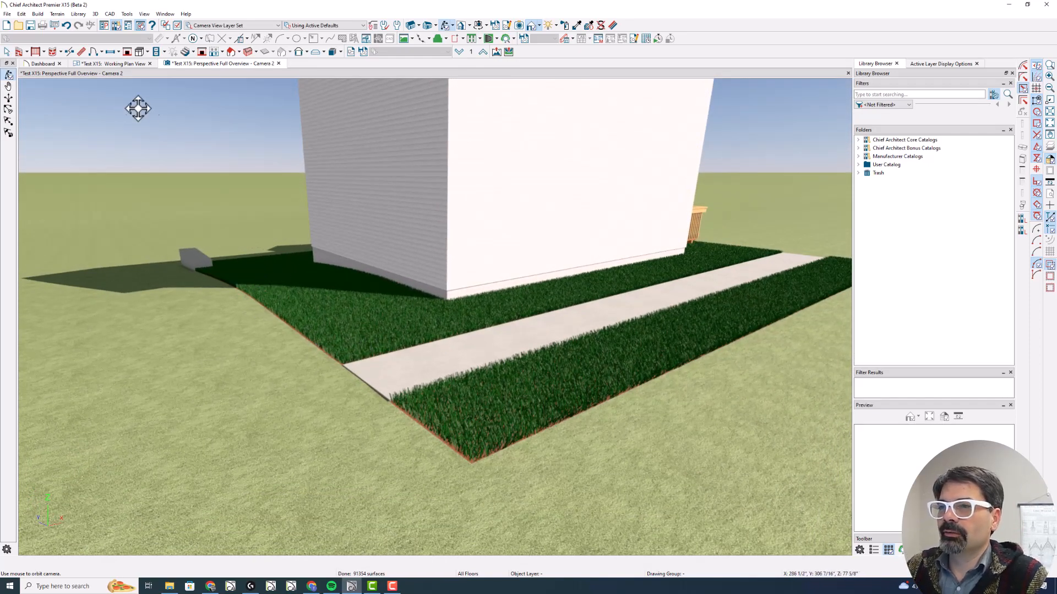
{"action": "left_click", "coordinate": [113, 63]}
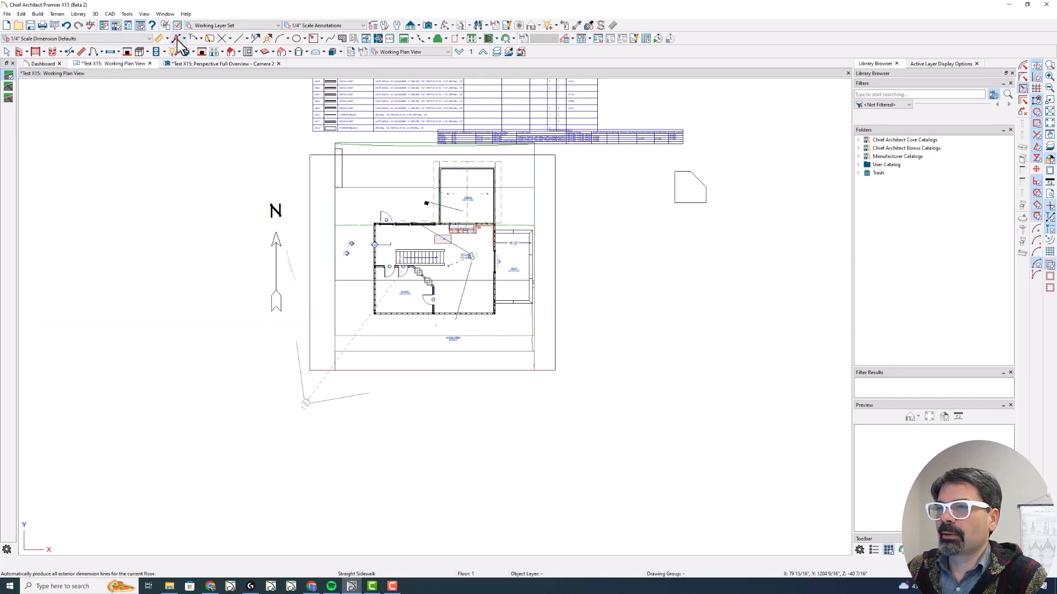
{"action": "left_click", "coordinate": [222, 63]}
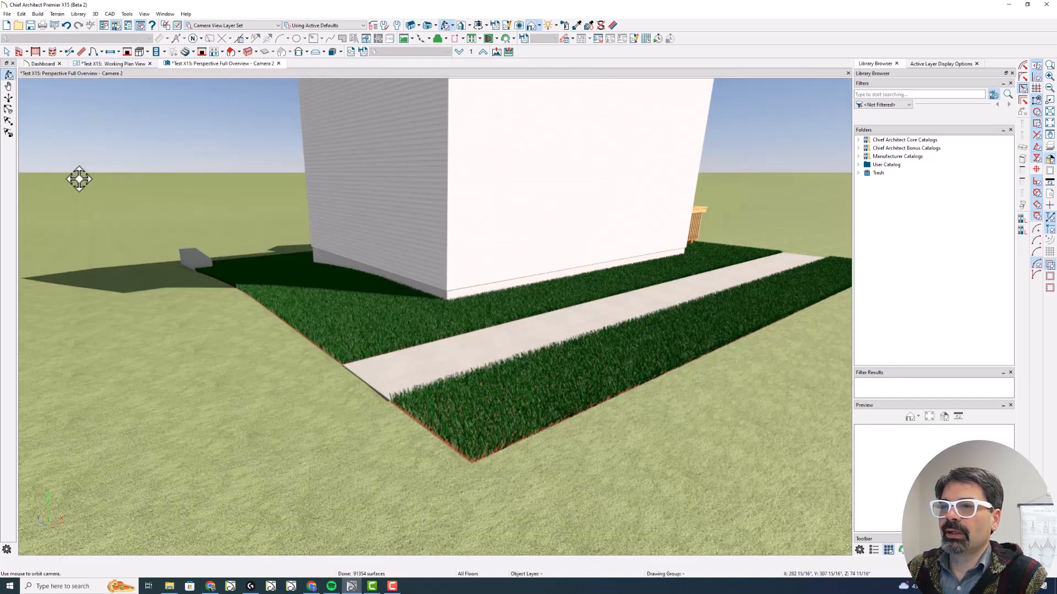
{"action": "mouse_move", "coordinate": [353, 335]}
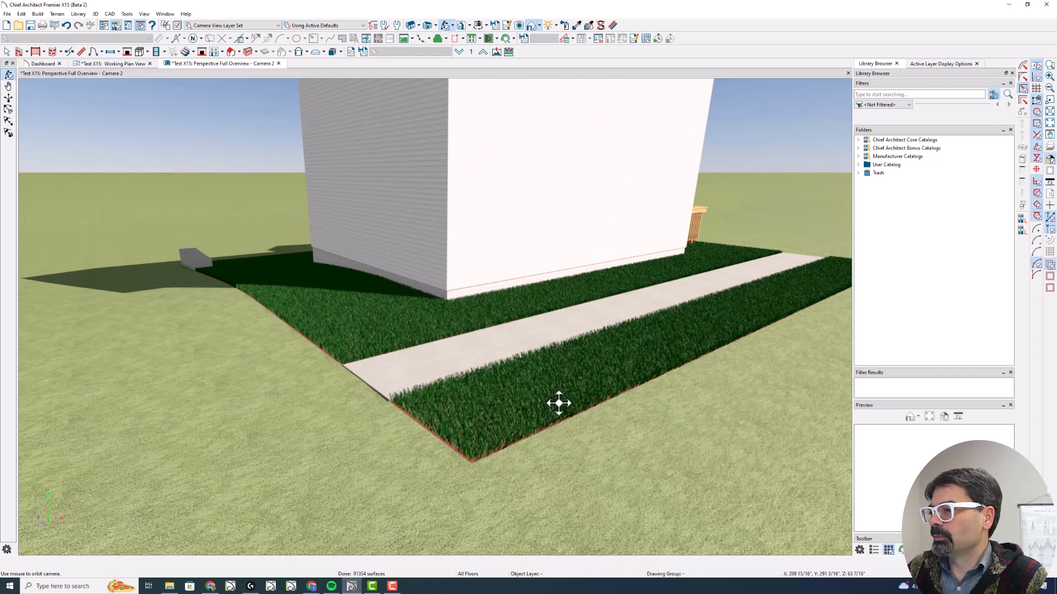
{"action": "mouse_move", "coordinate": [530, 387]}
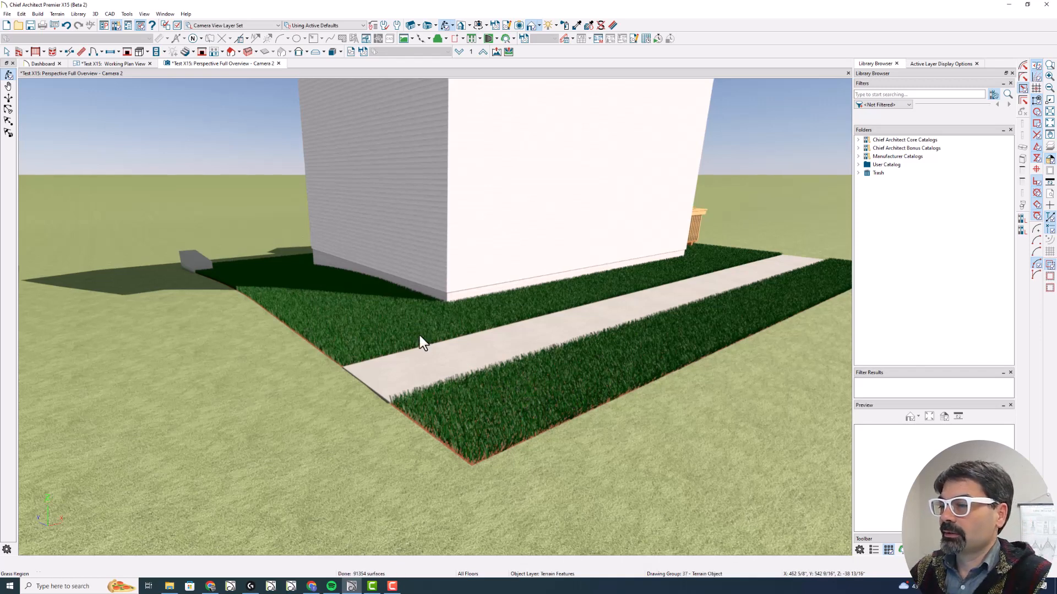
{"action": "right_click", "coordinate": [422, 340]}
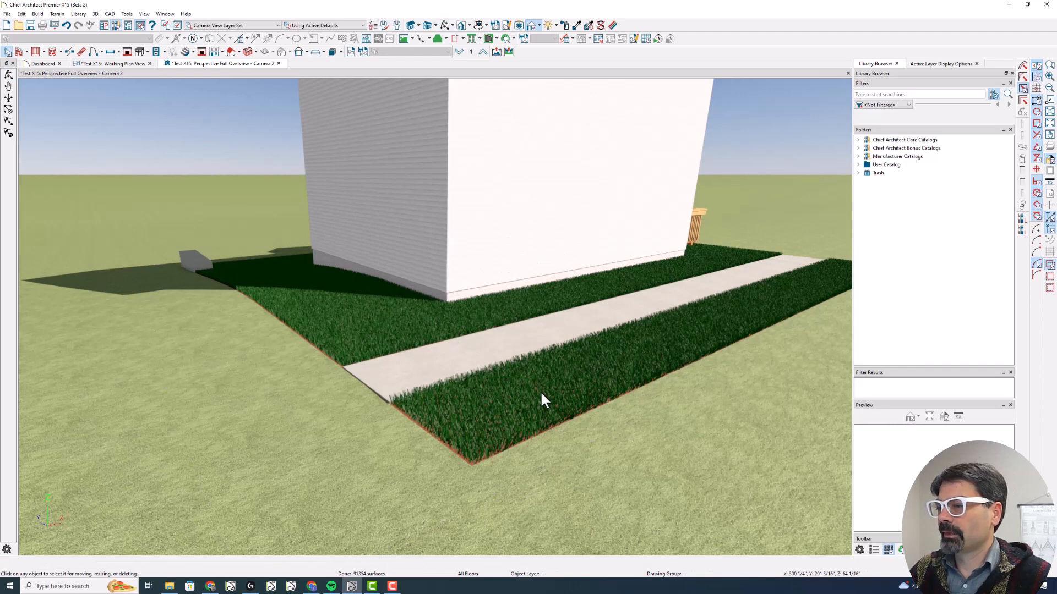
{"action": "mouse_move", "coordinate": [569, 415]}
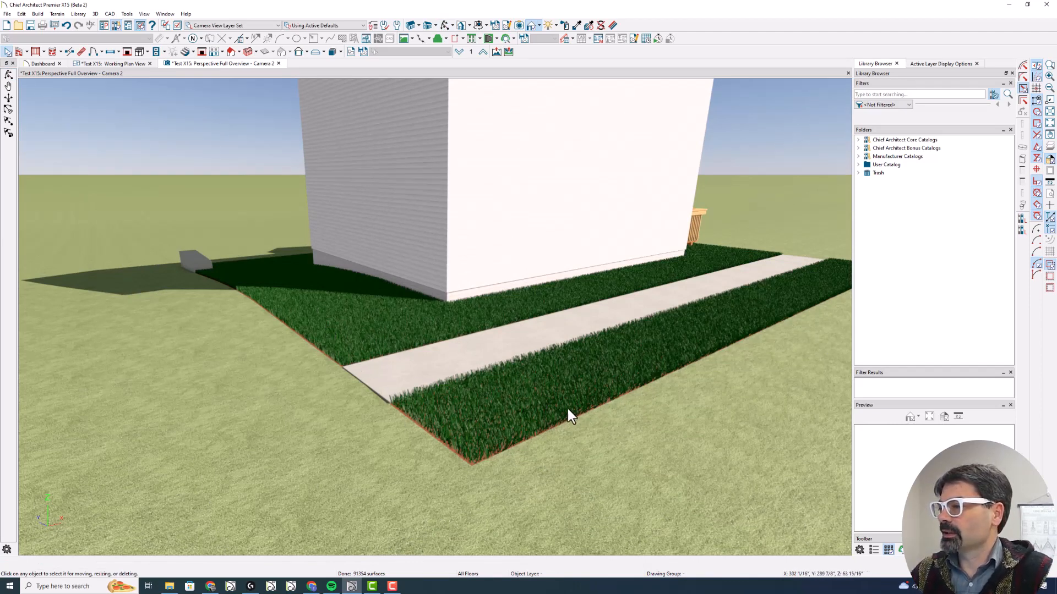
{"action": "mouse_move", "coordinate": [537, 349]}
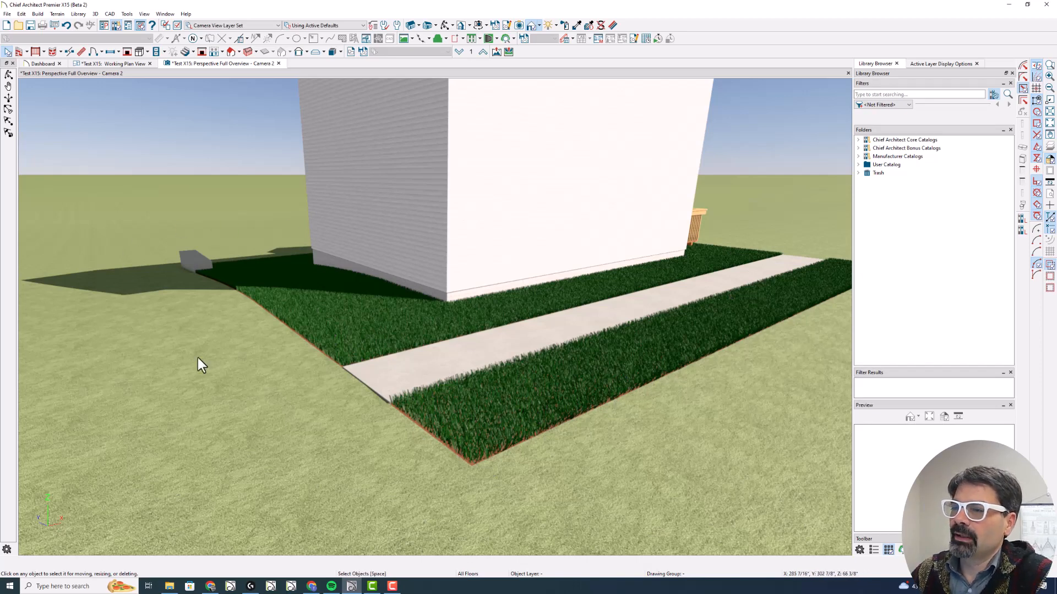
{"action": "mouse_move", "coordinate": [640, 427]}
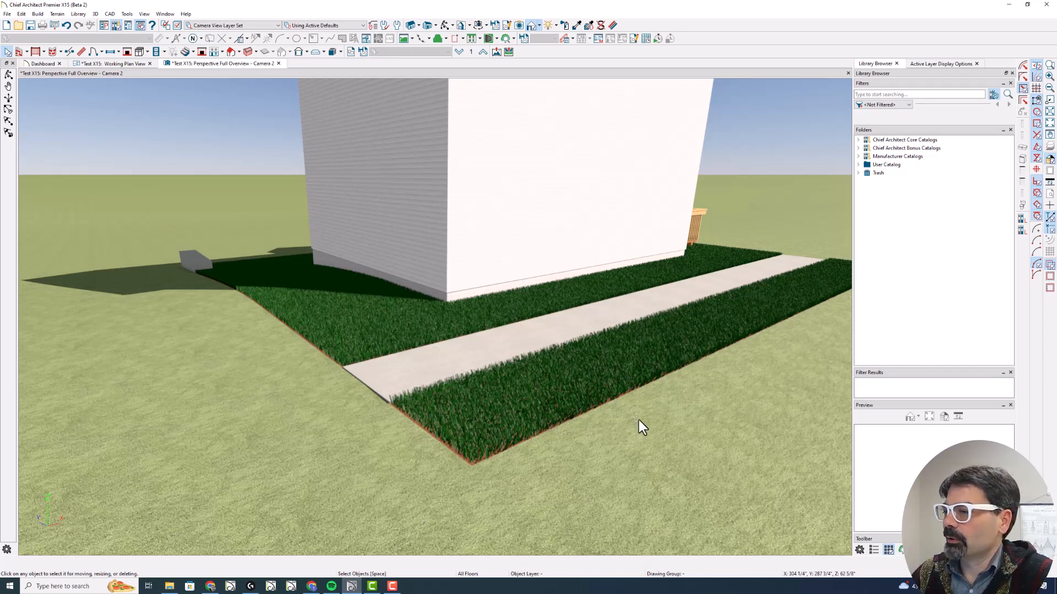